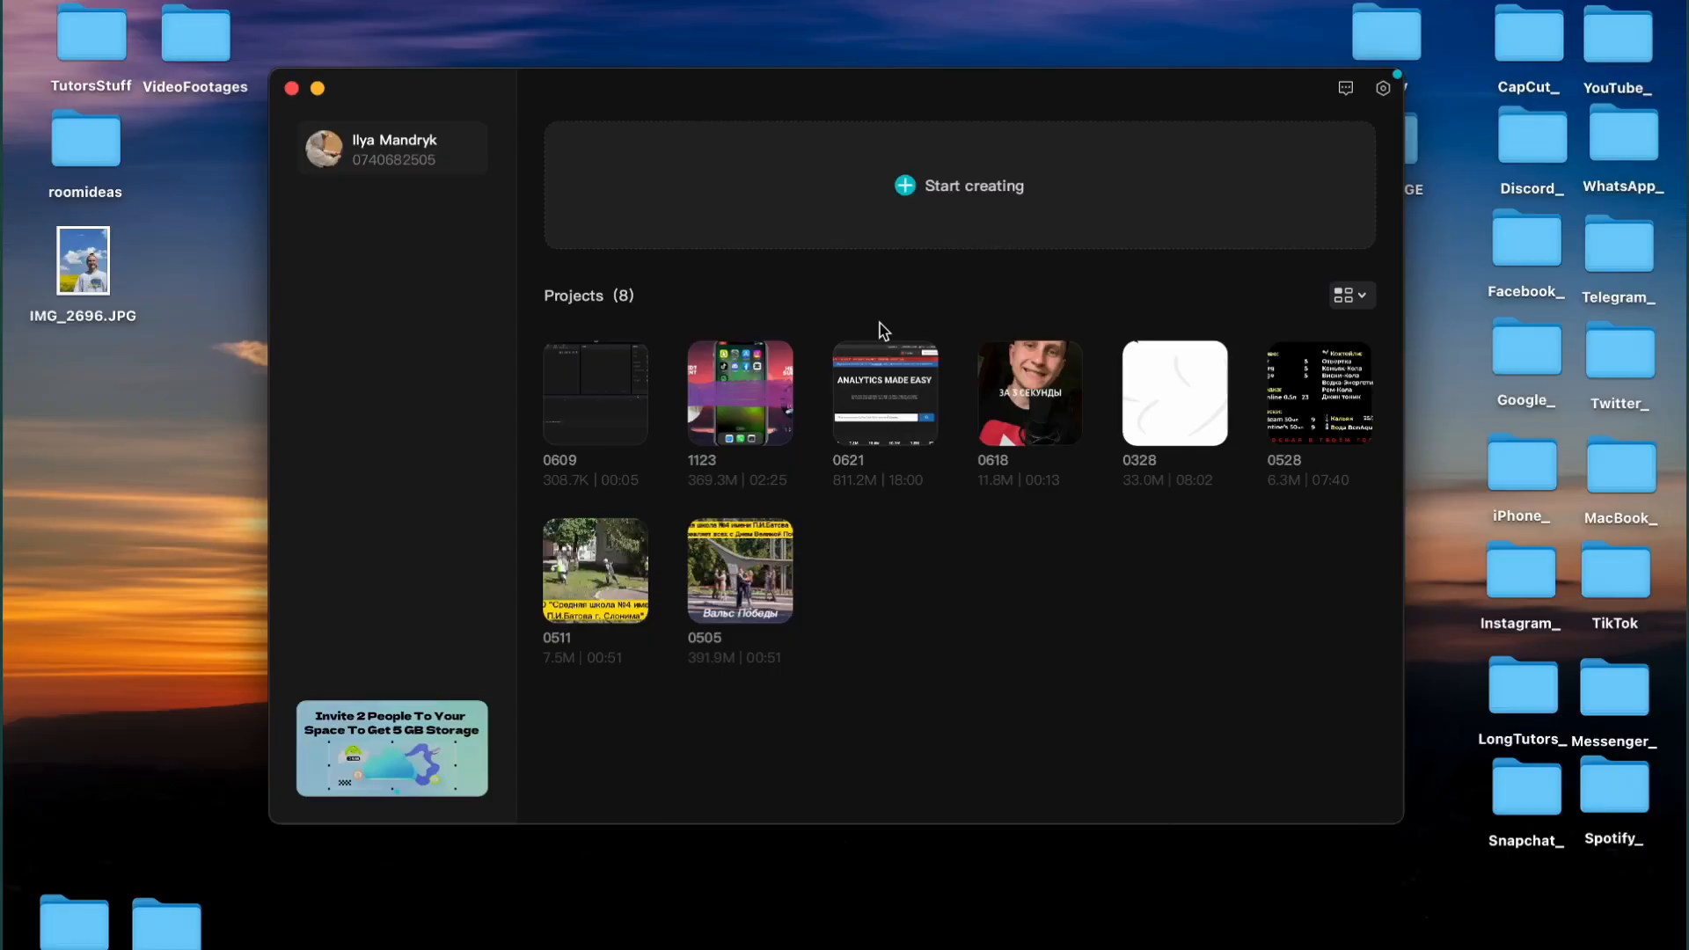
mouse_move(590, 428)
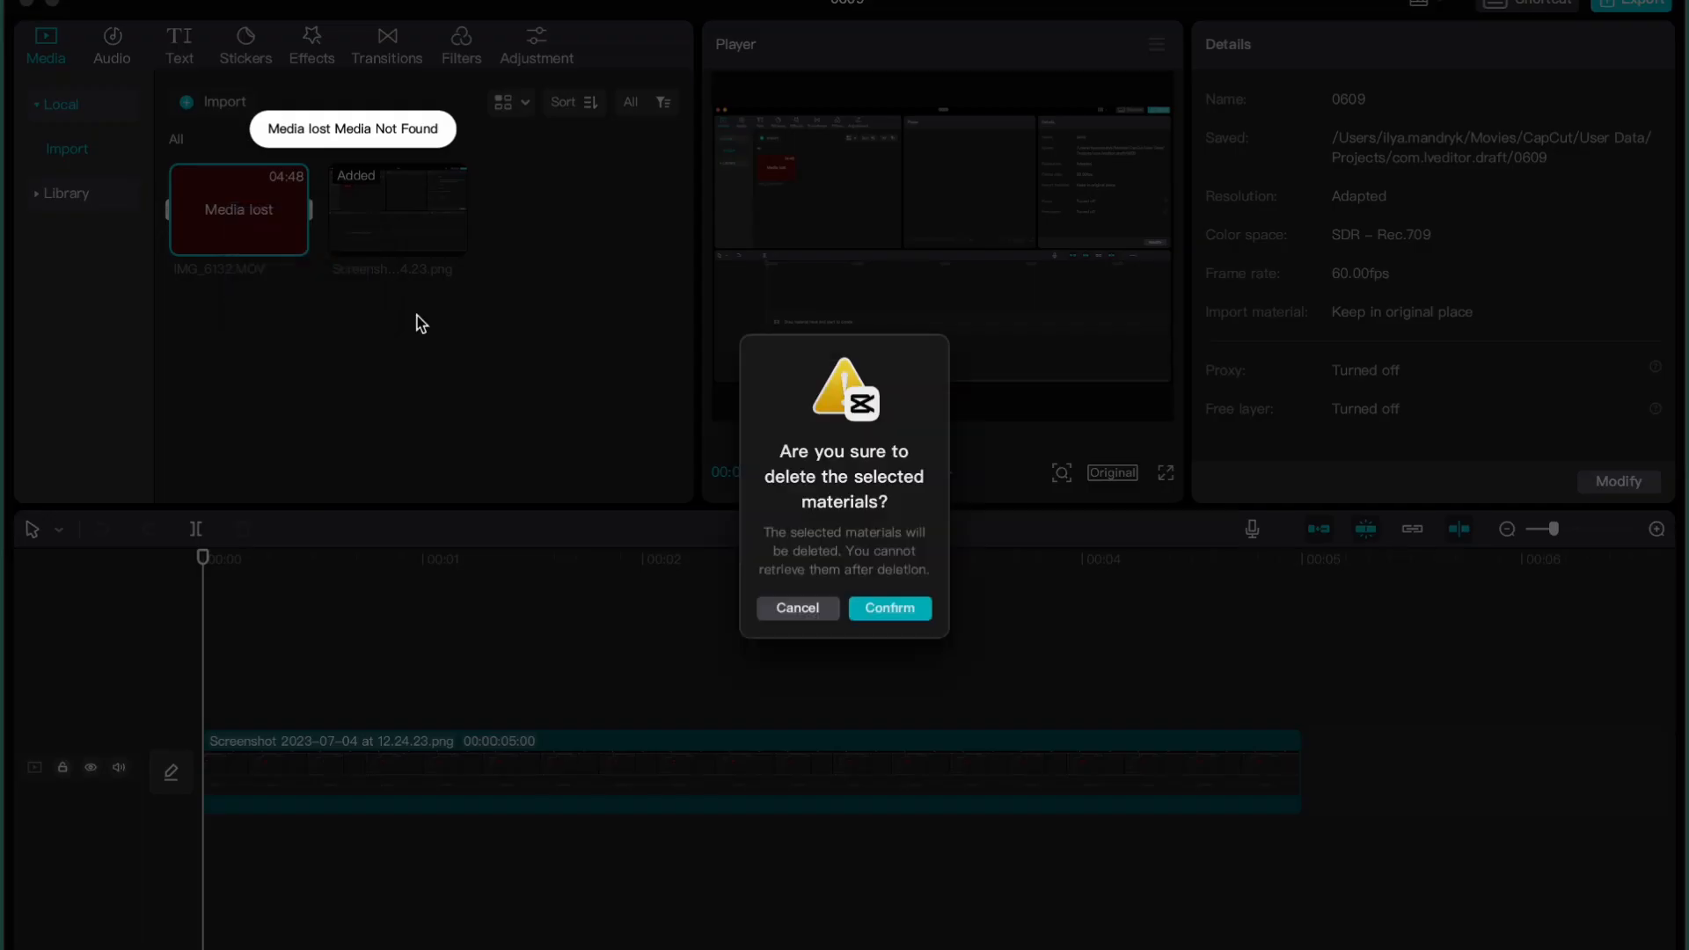
Confirm deleting the missing media from project 0609, keeping only the screenshot.
click(888, 608)
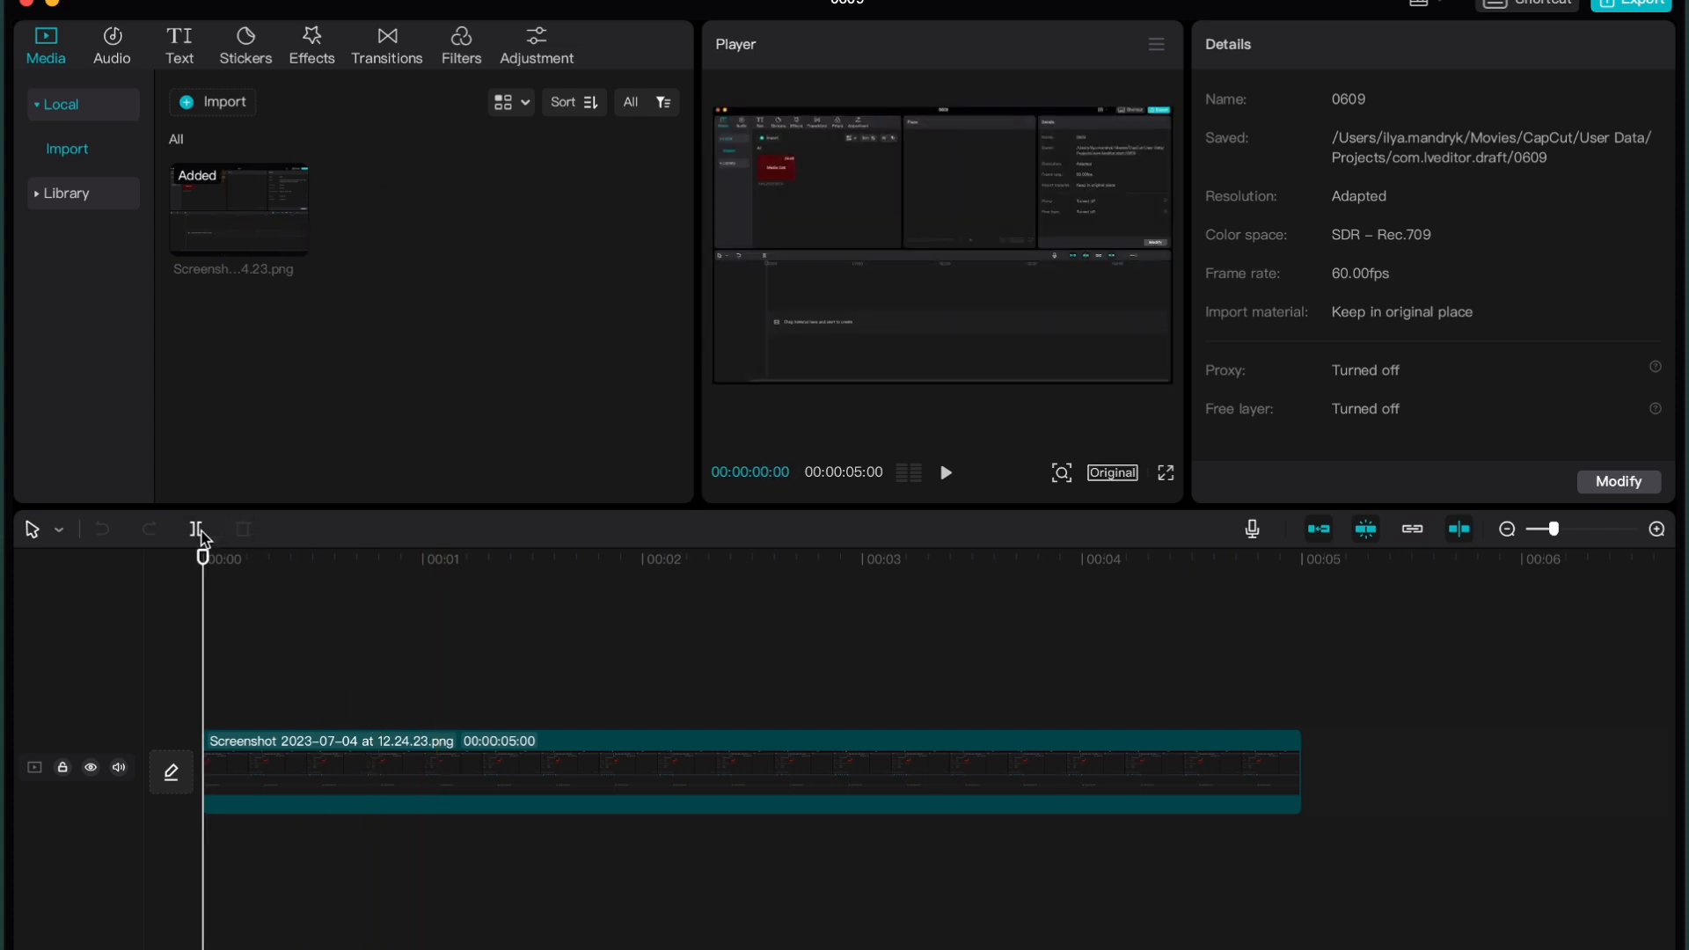
Select the screenshot clip to show its scale, position, rotation and opacity settings.
click(490, 771)
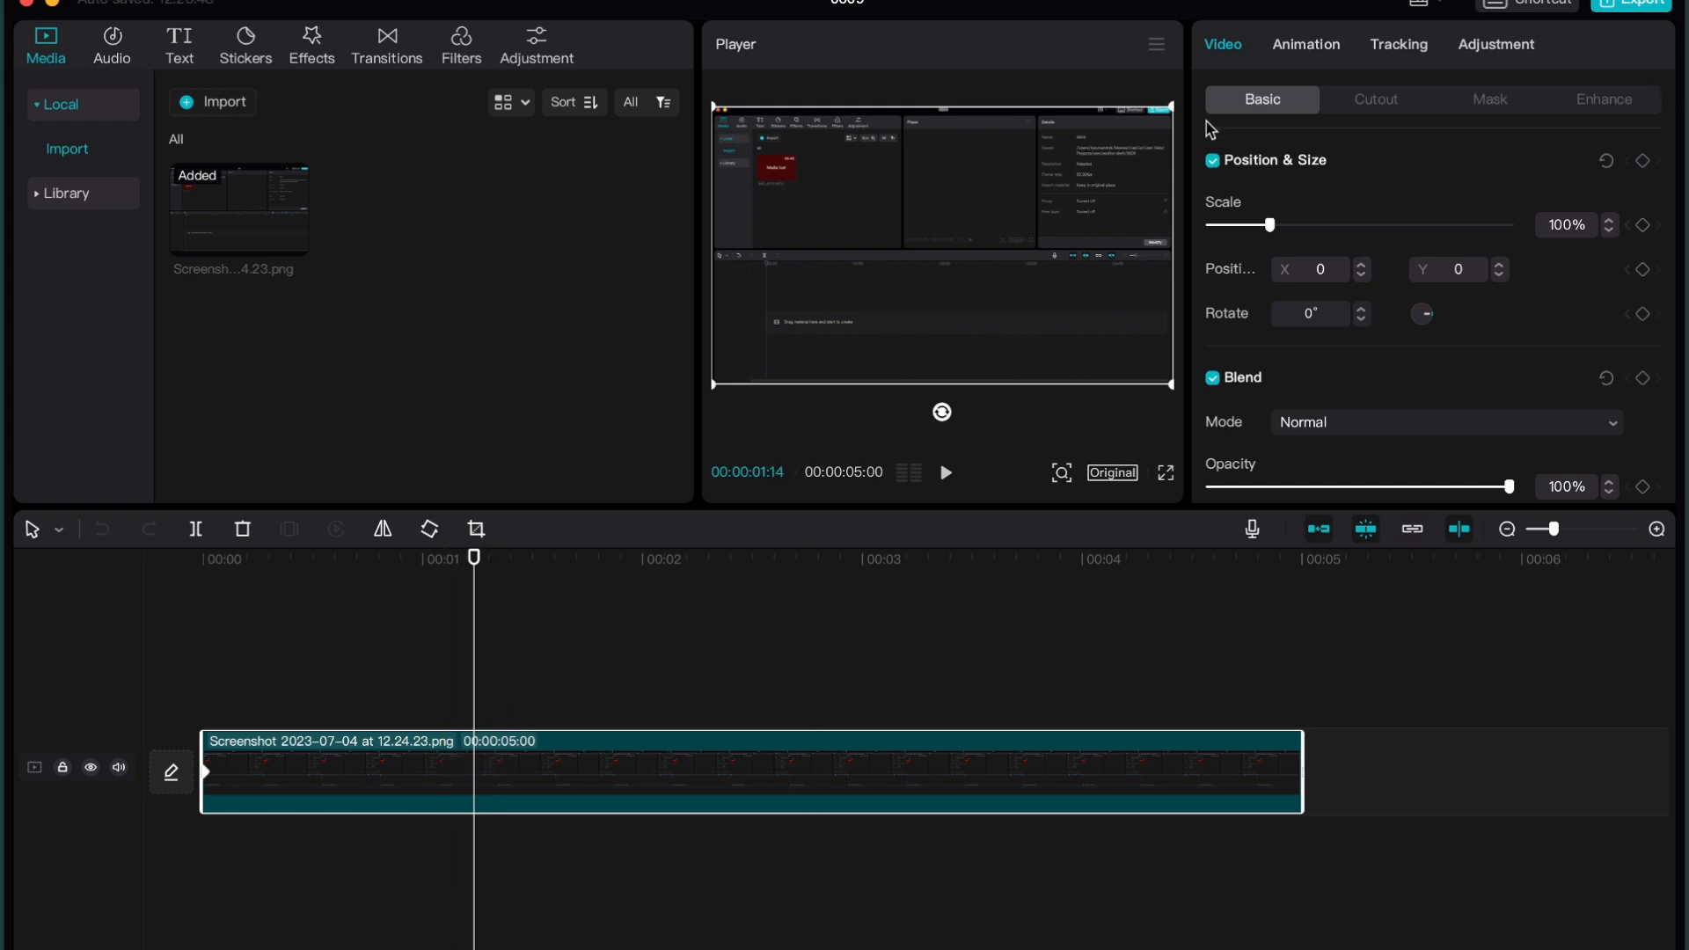
mouse_move(1397, 81)
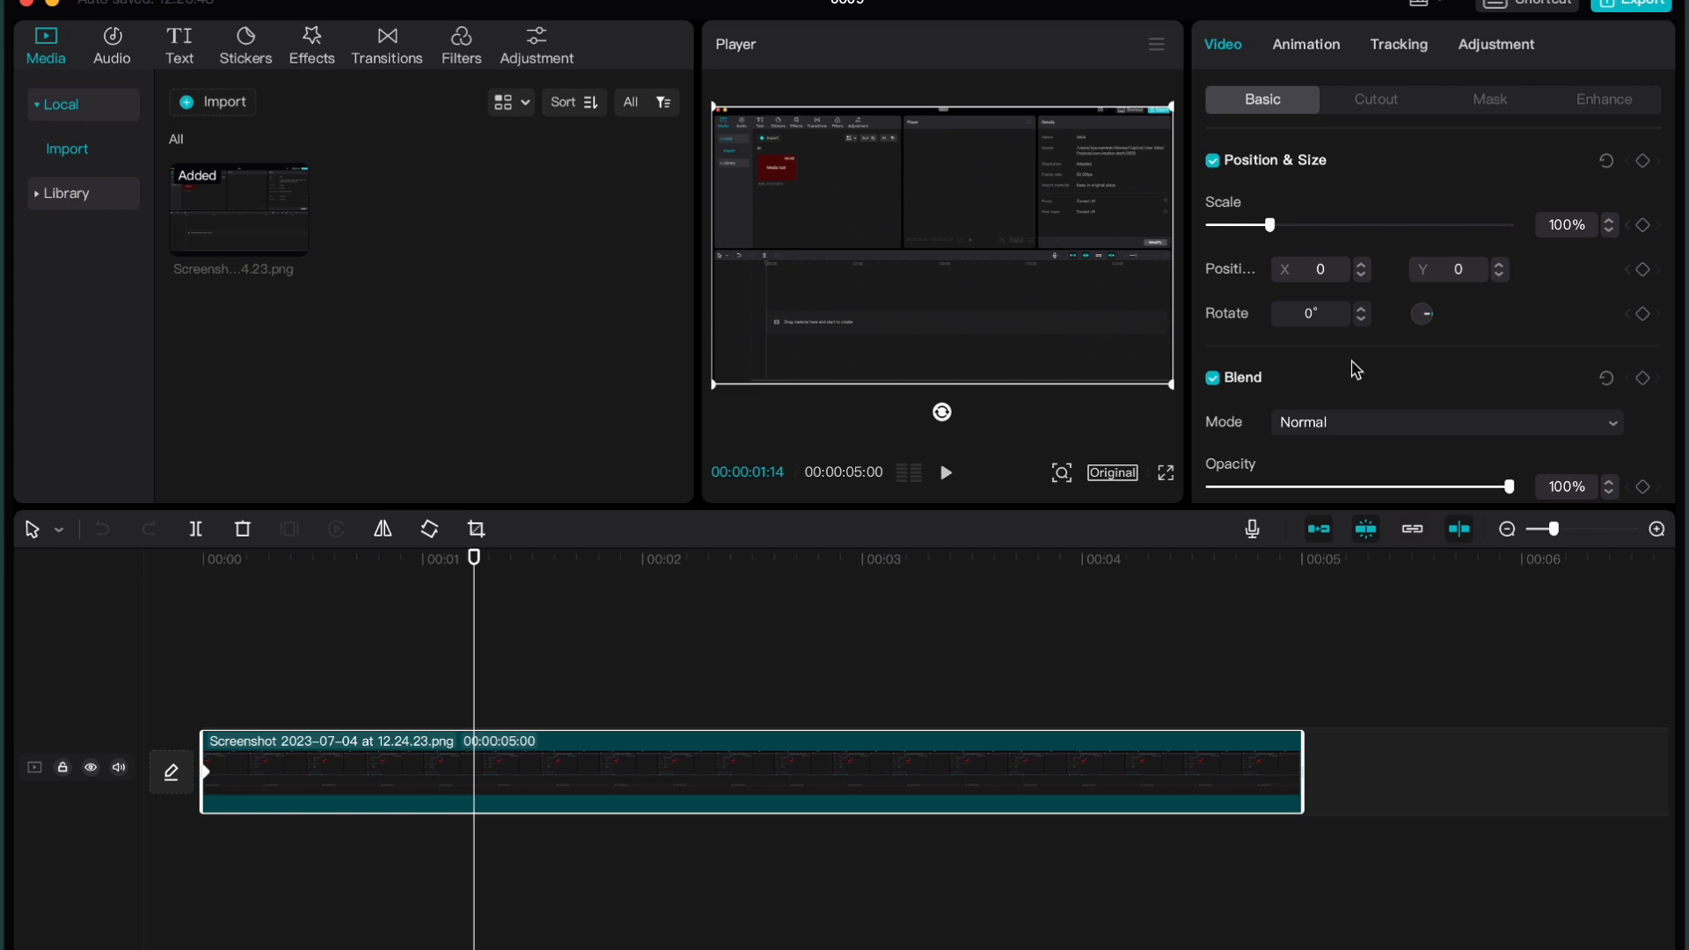
scroll(down, 3)
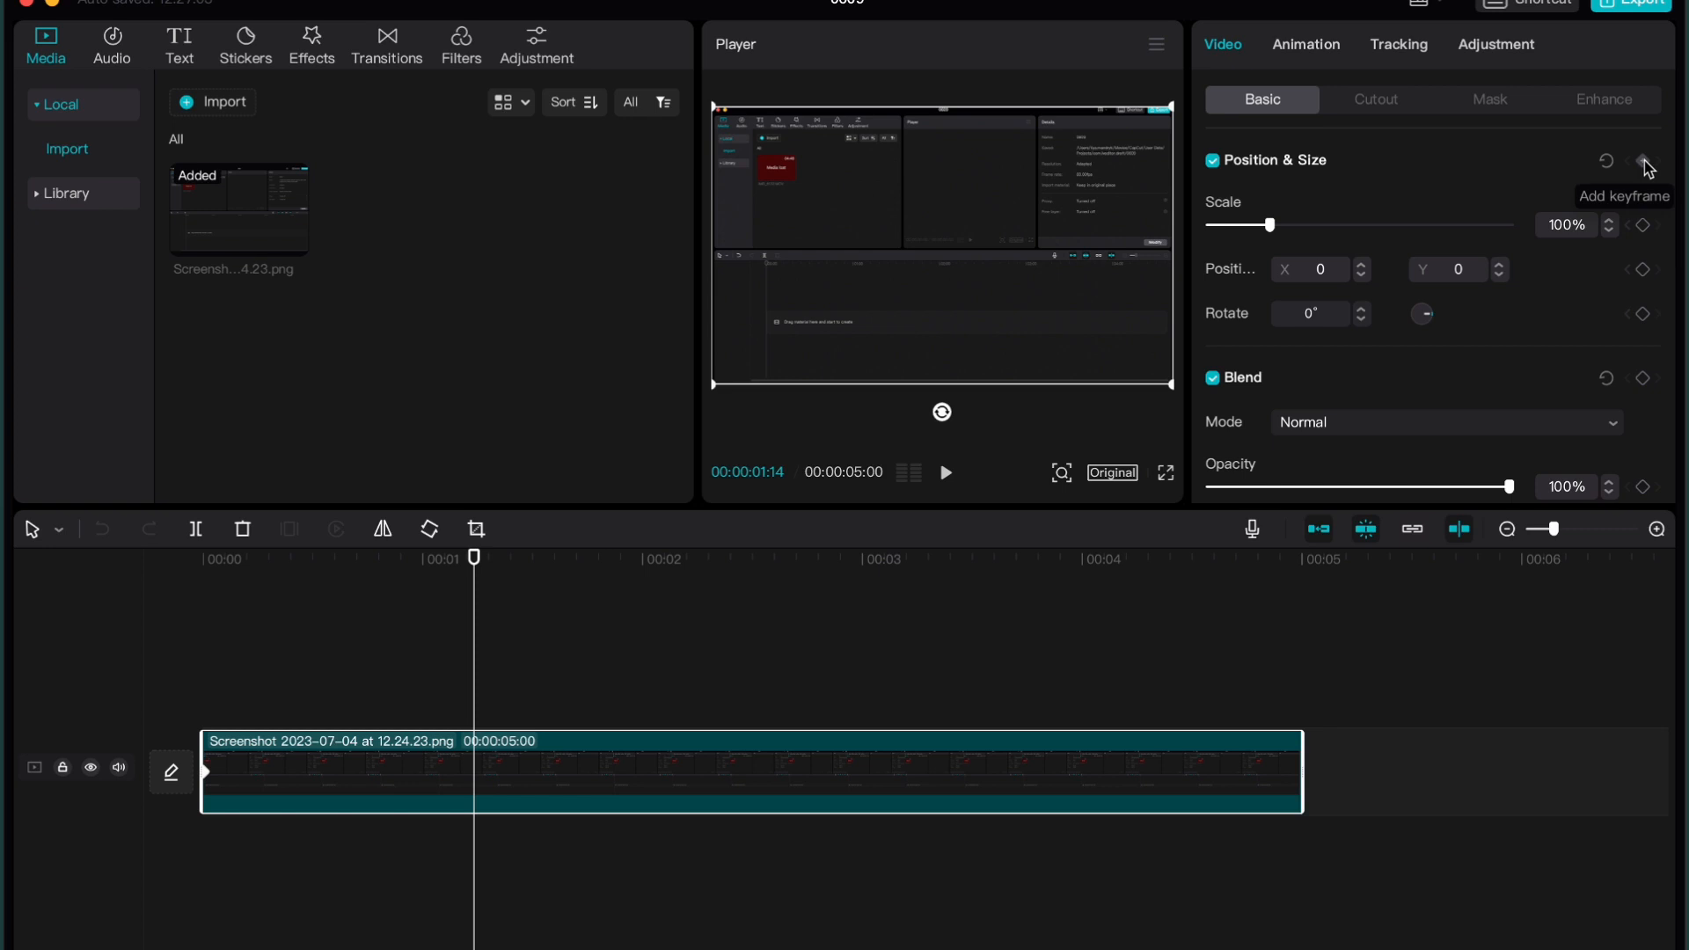
Keyframe the clip's scale, zooming from 100% to about 132%, and preview the playback.
click(1644, 160)
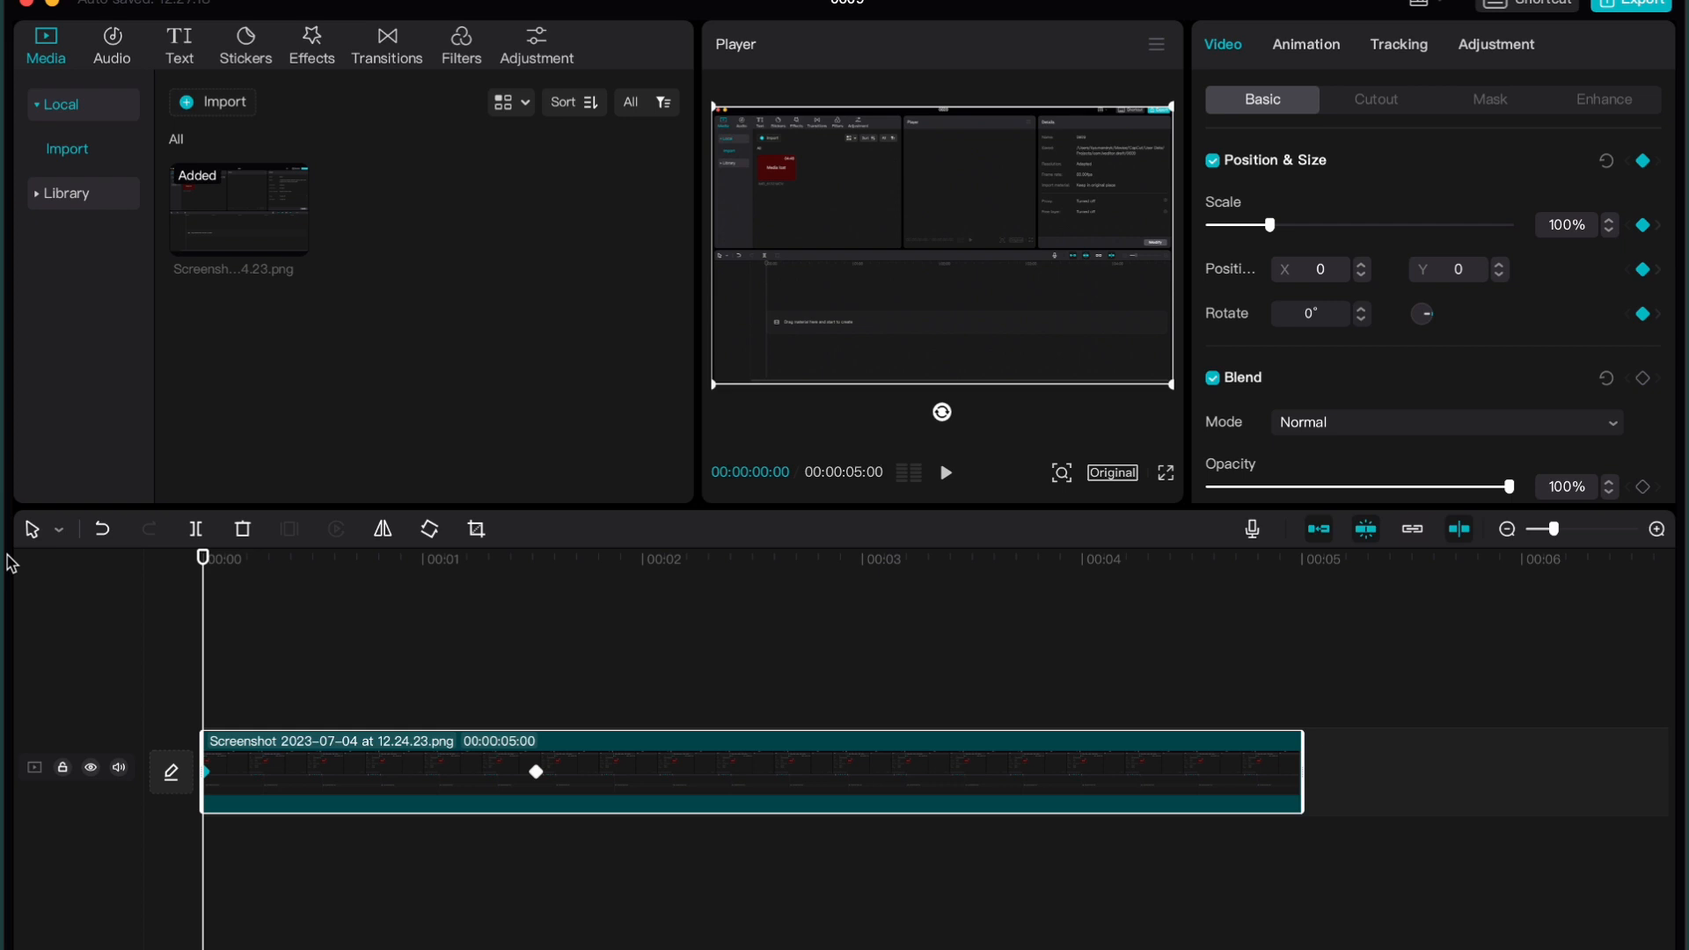
click(945, 471)
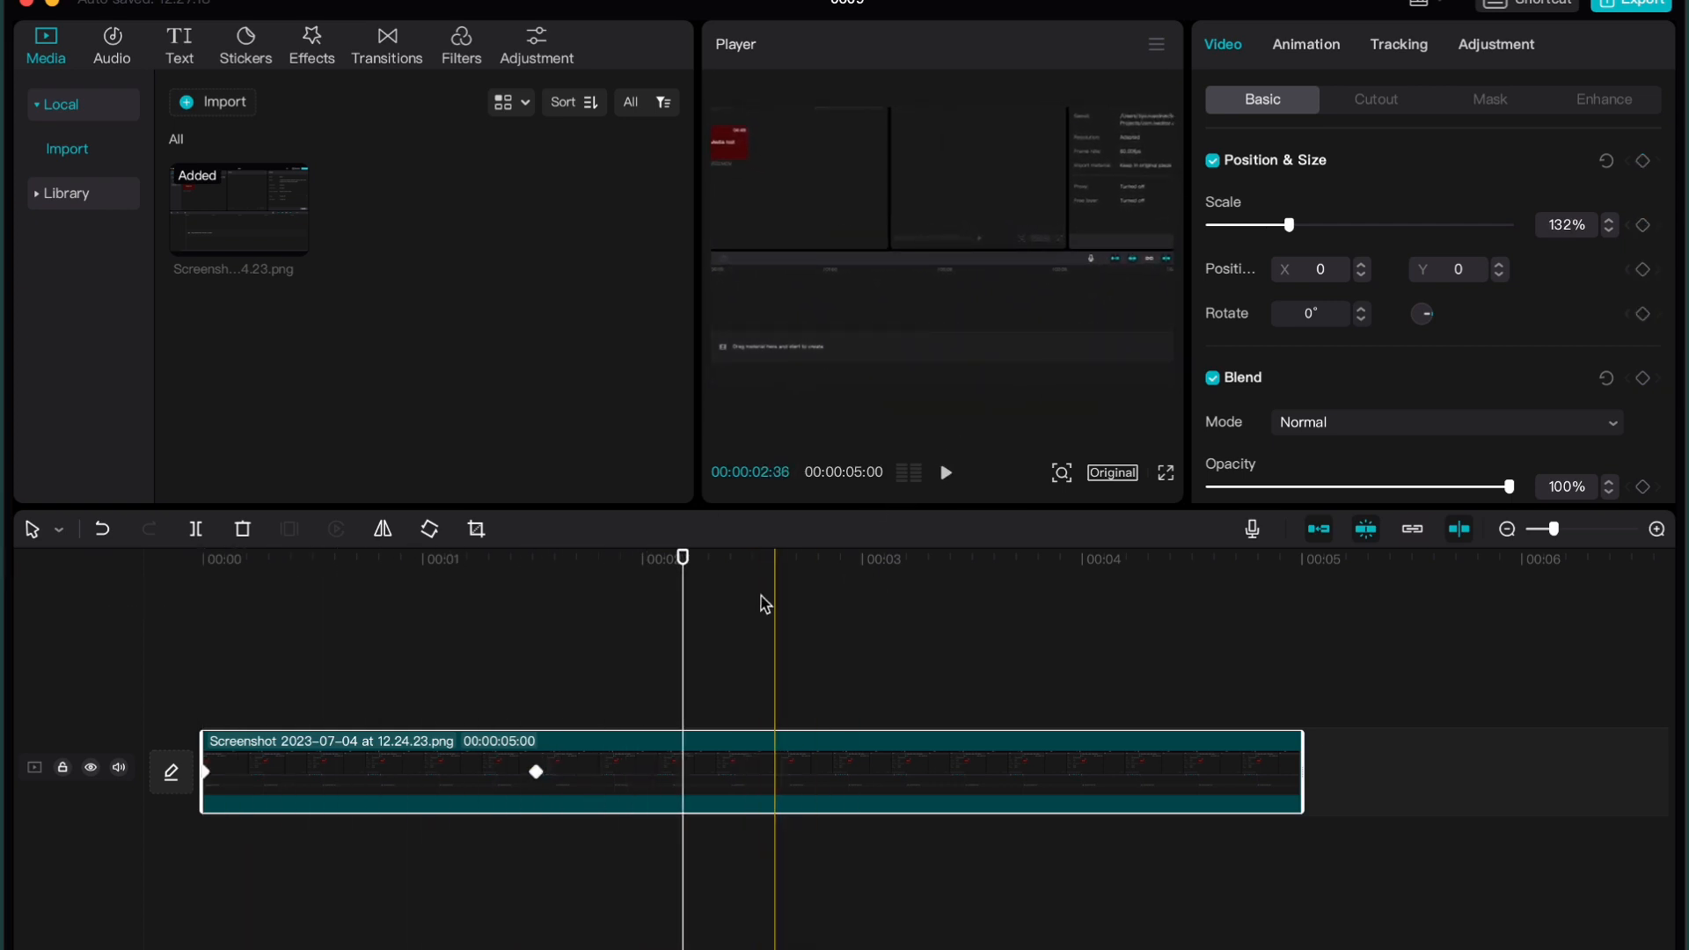
drag(684, 558, 358, 560)
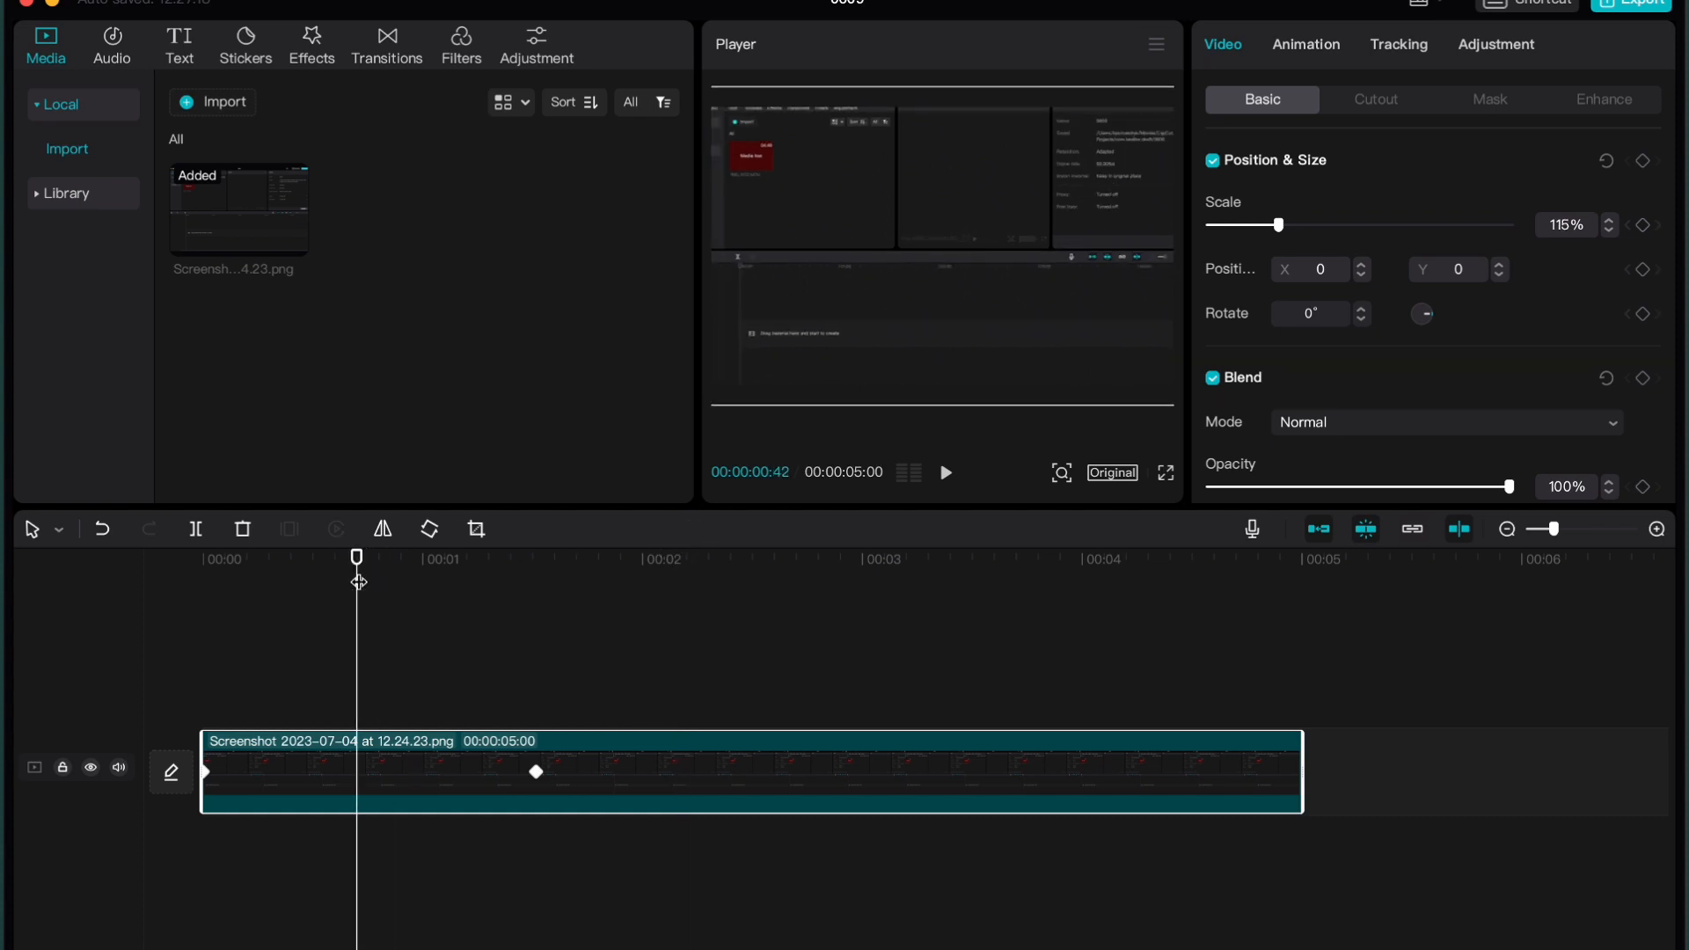
click(537, 772)
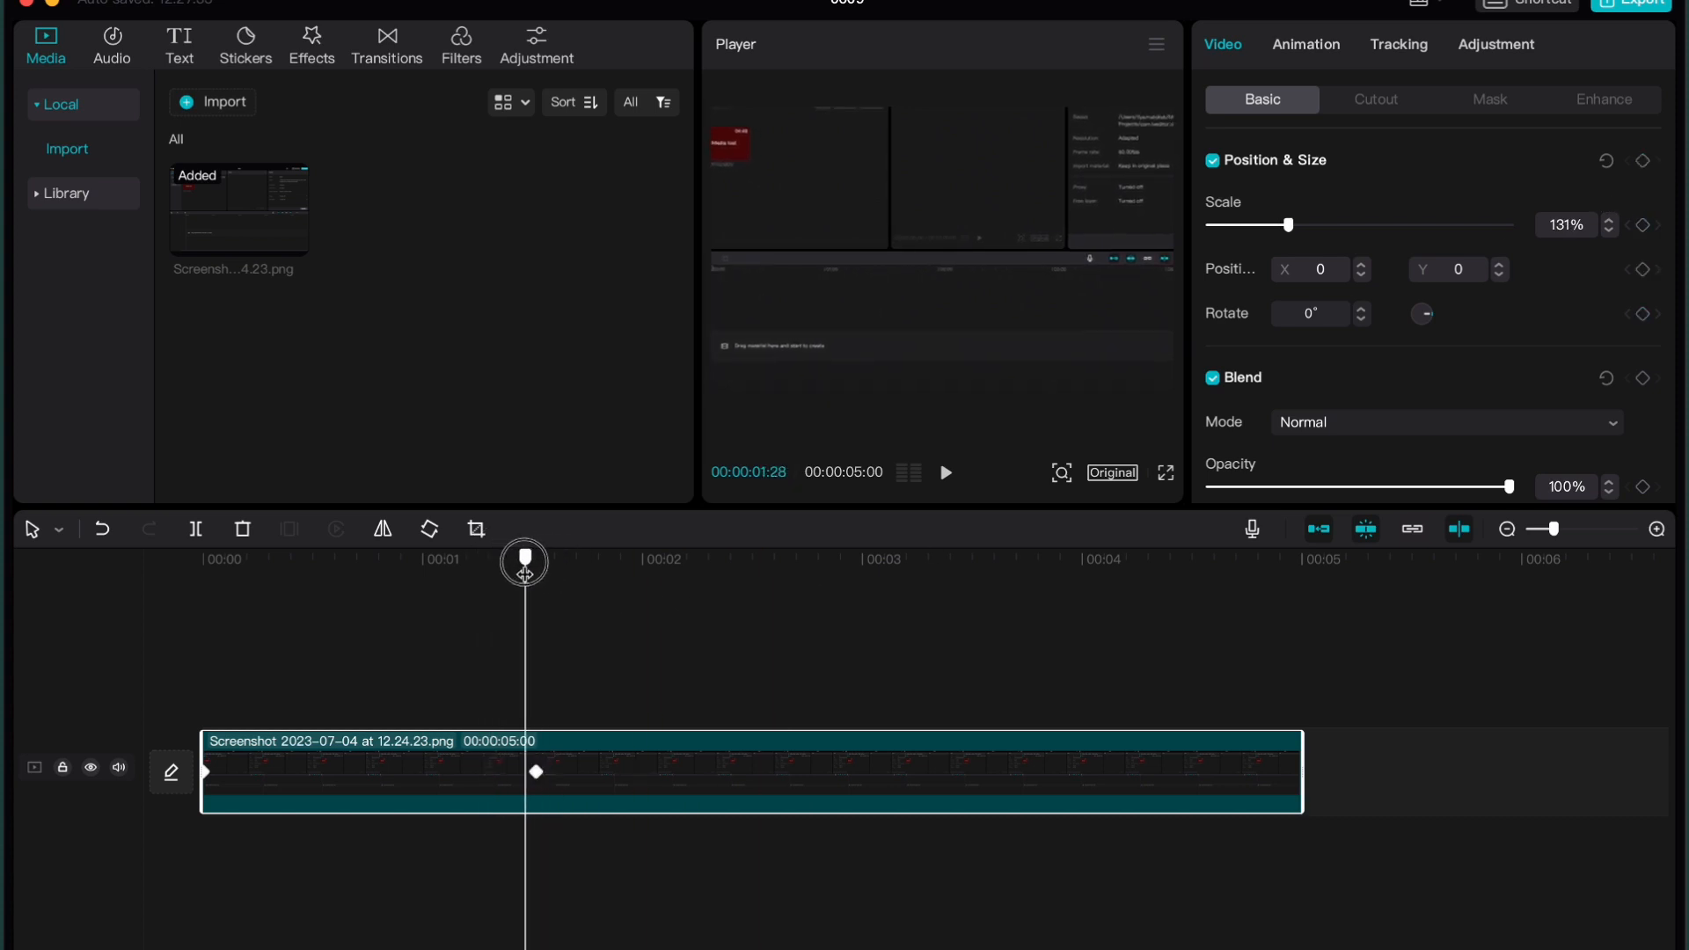
right_click(536, 770)
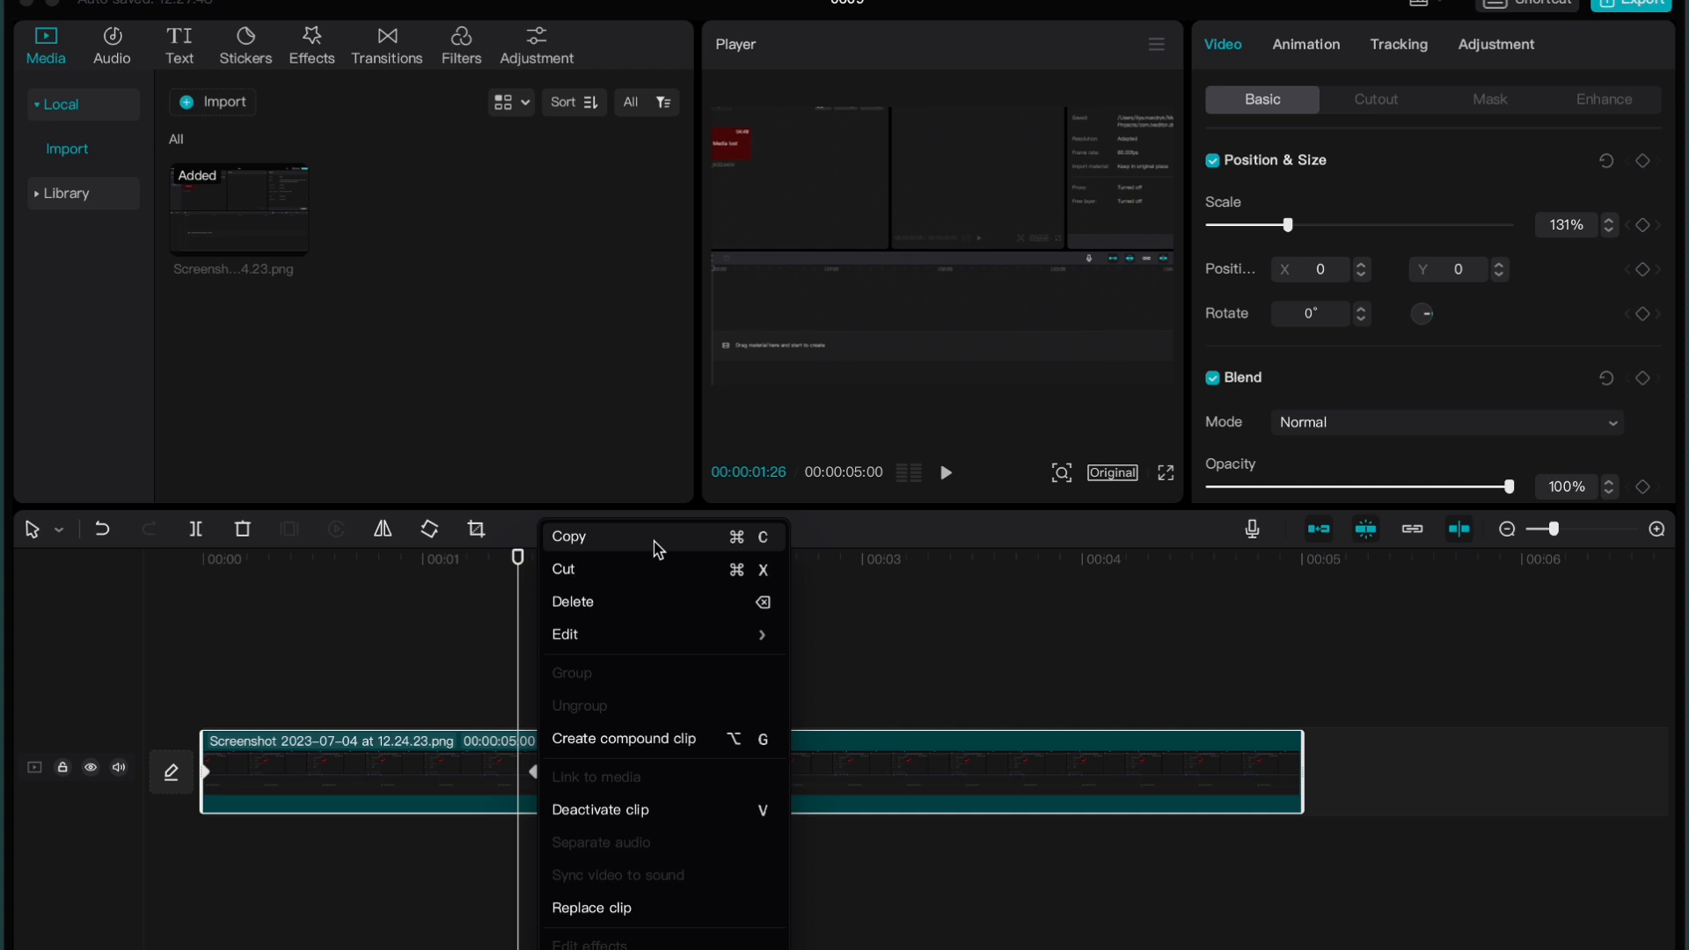
mouse_move(602, 547)
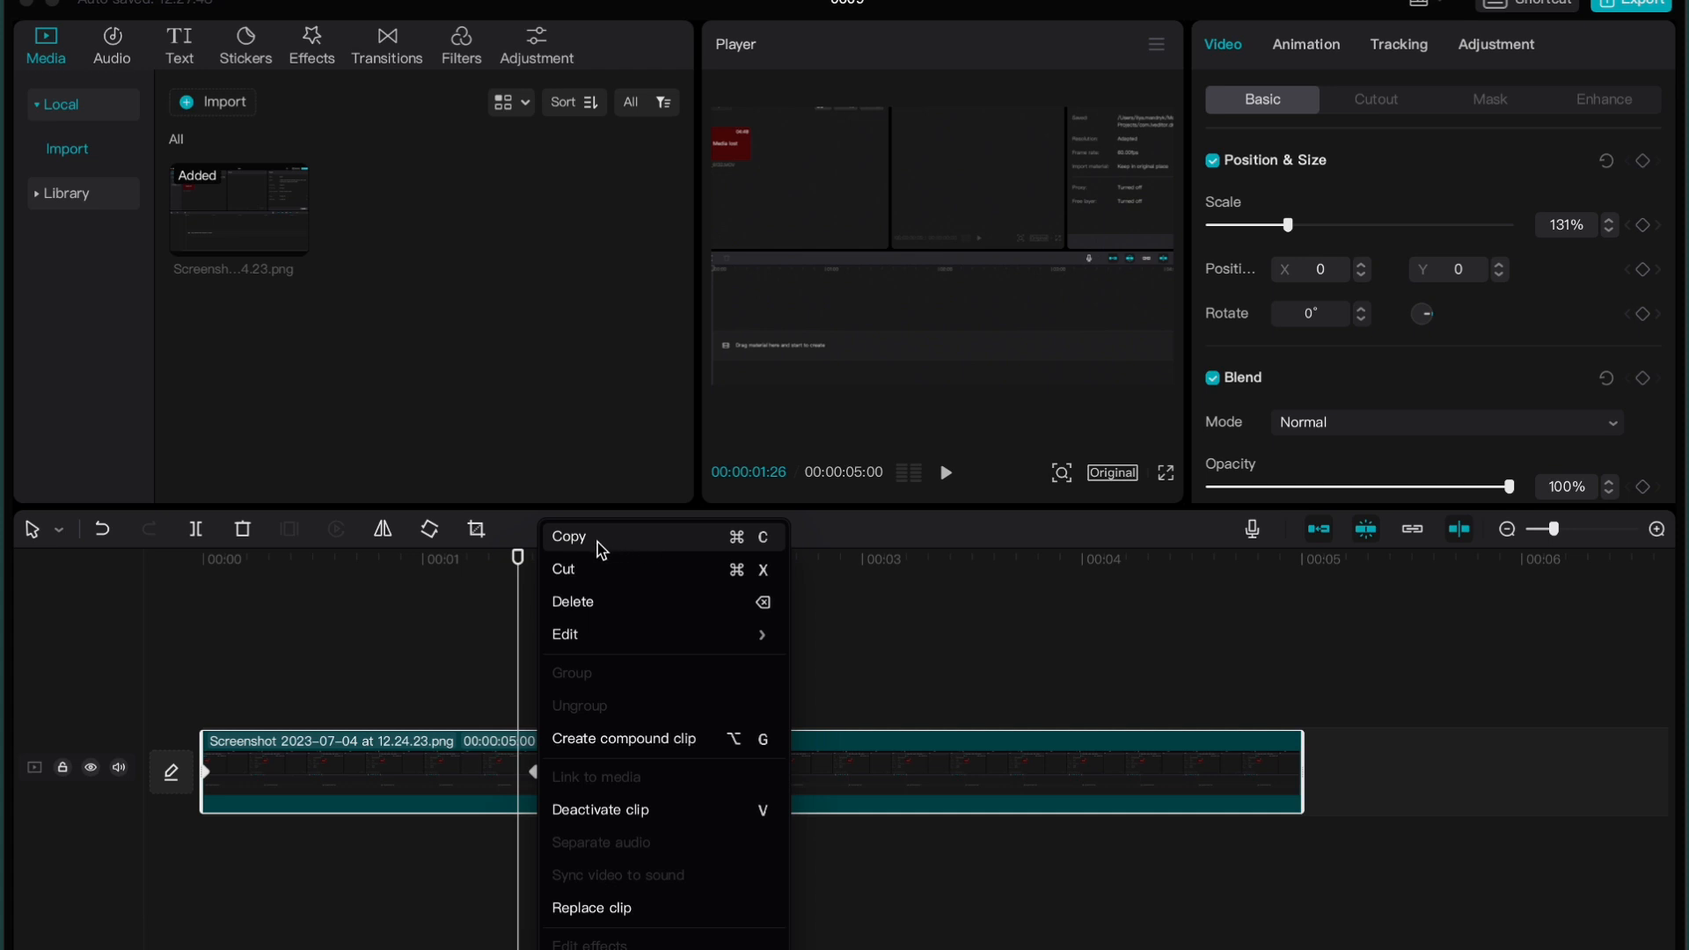
mouse_move(565, 633)
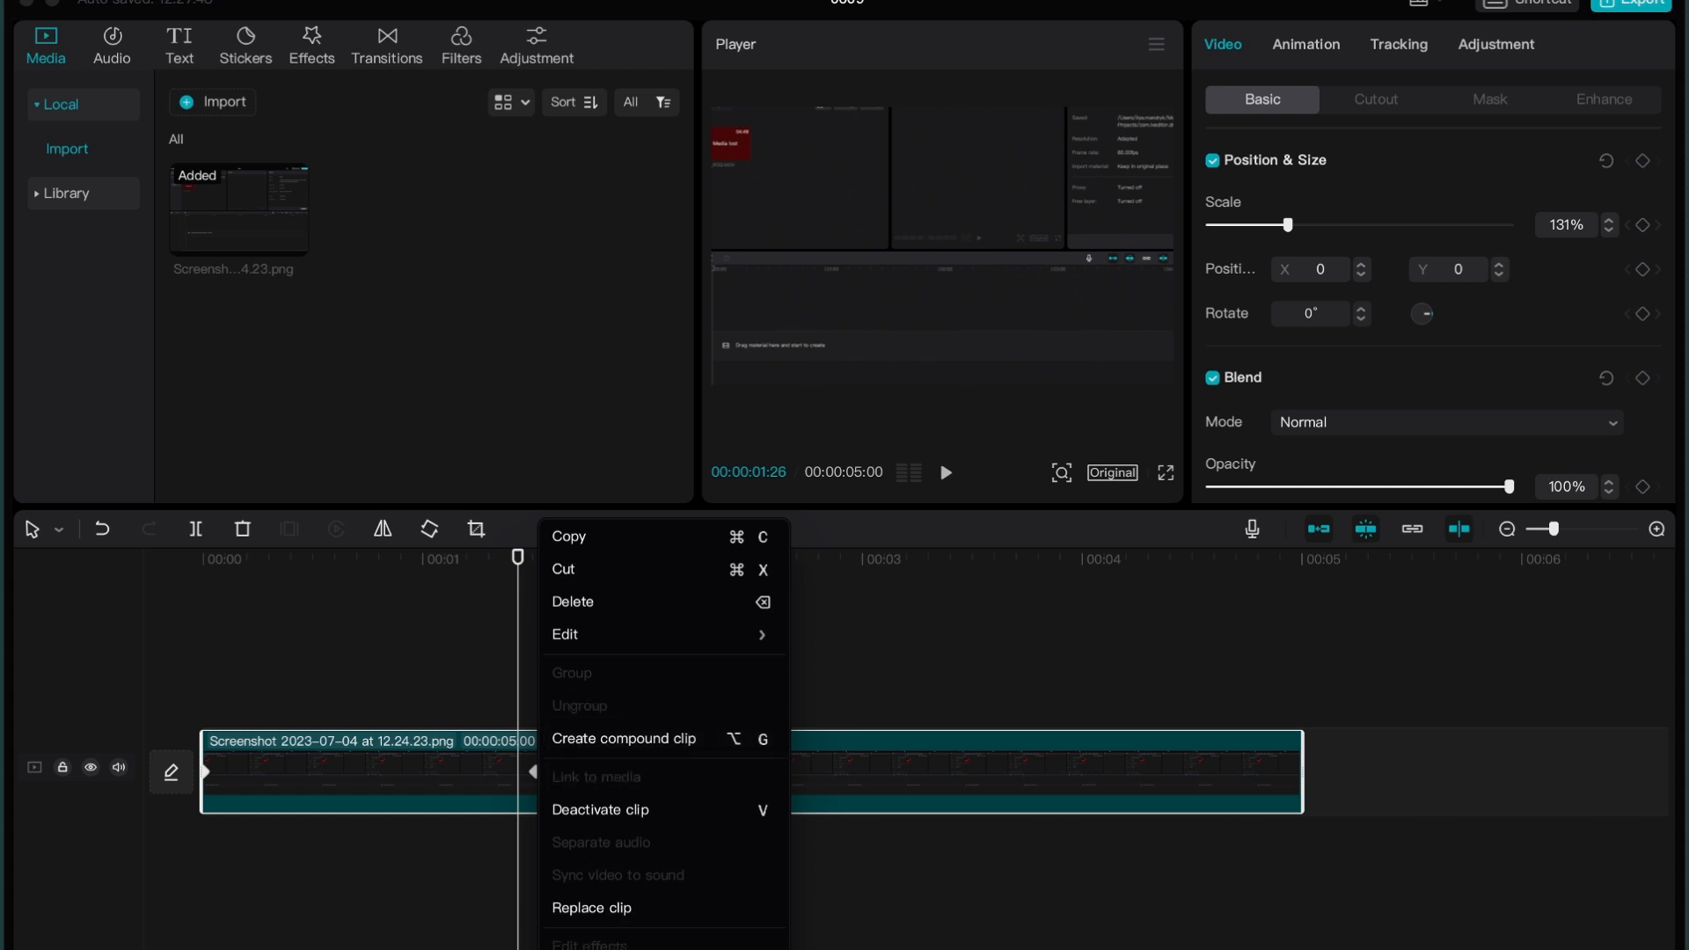
mouse_move(665, 672)
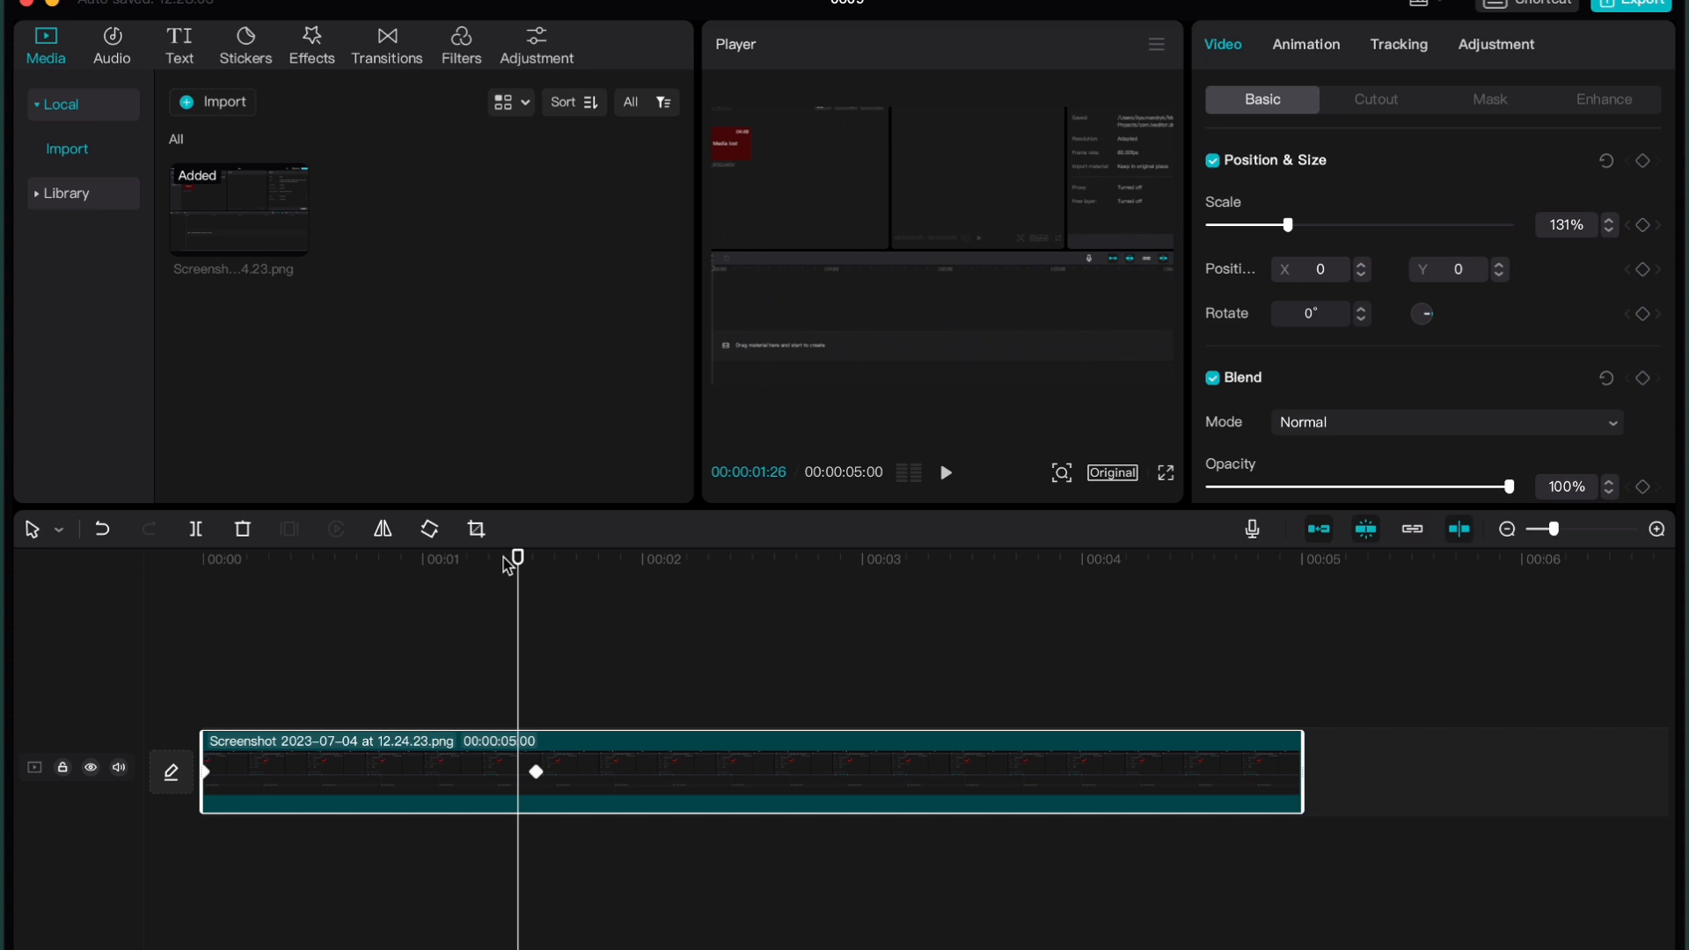
Add an early scale keyframe near the clip start, adjust its zoom, and replay the animation.
drag(514, 557, 536, 557)
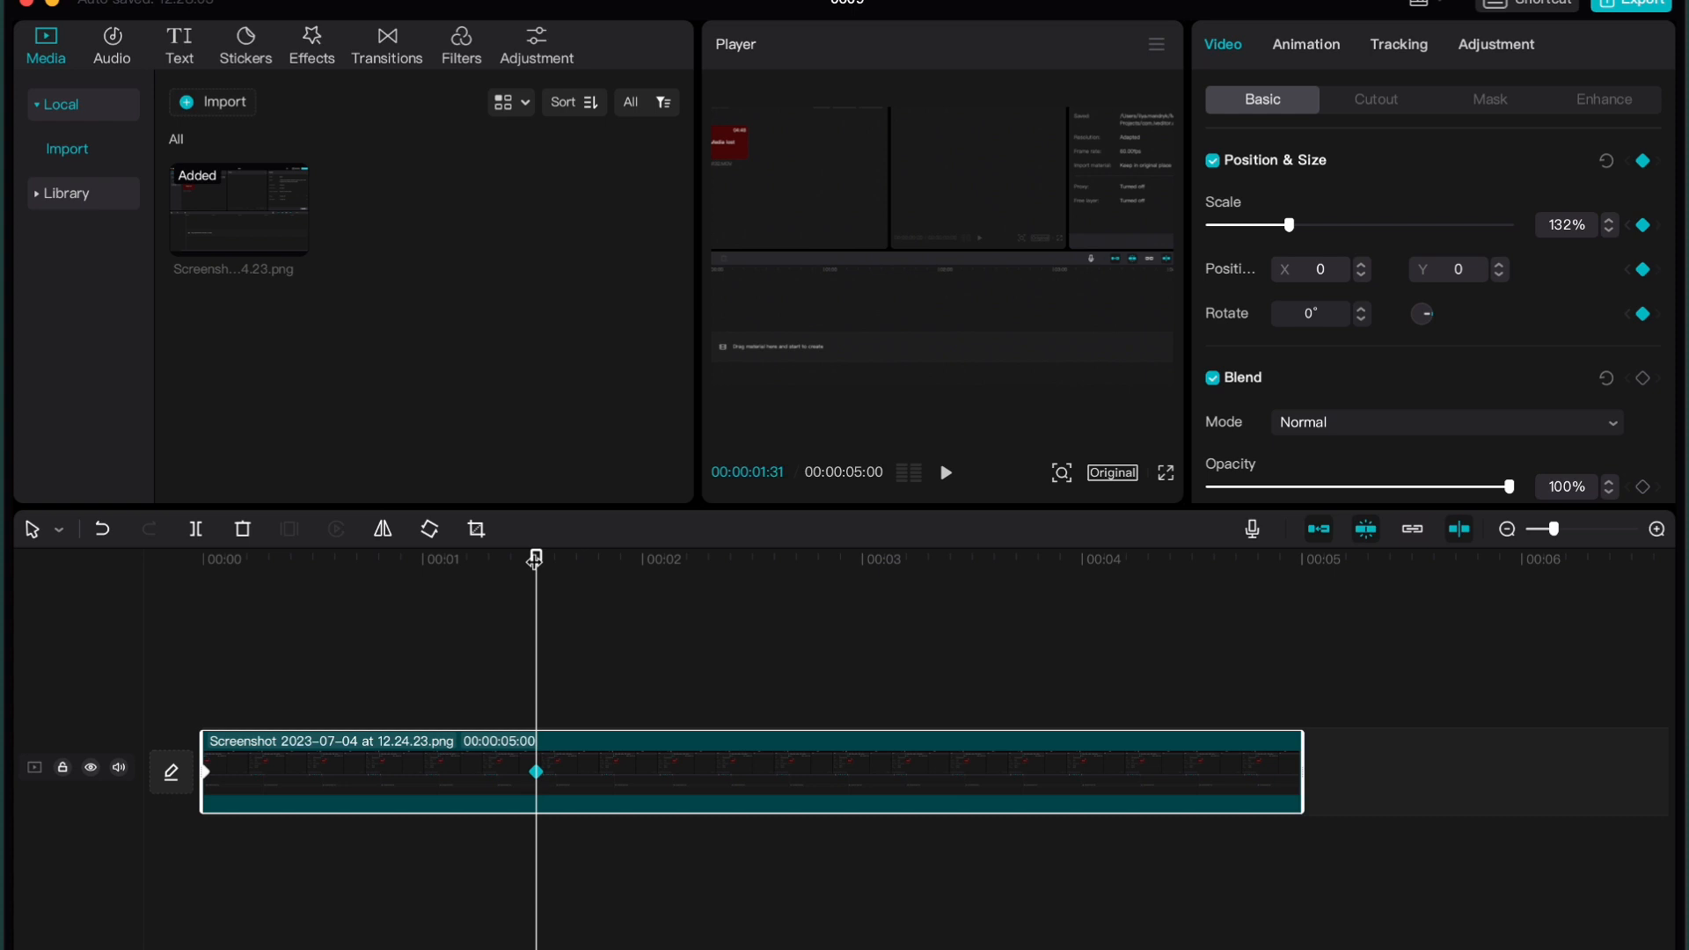
right_click(538, 770)
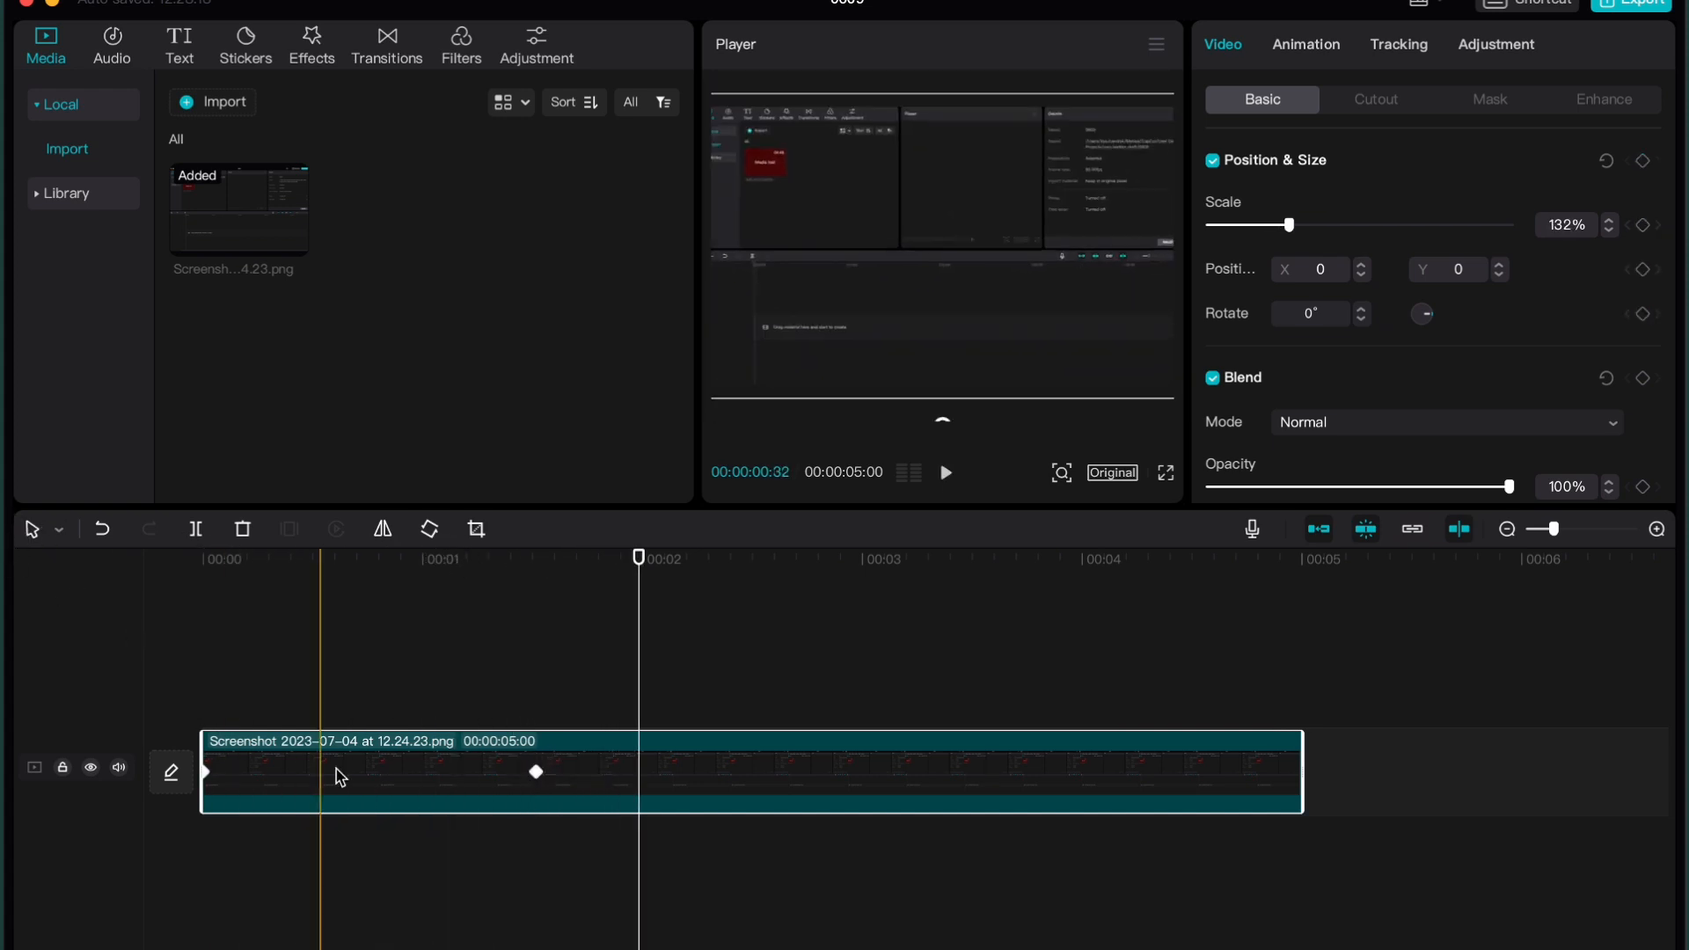
drag(638, 558, 328, 557)
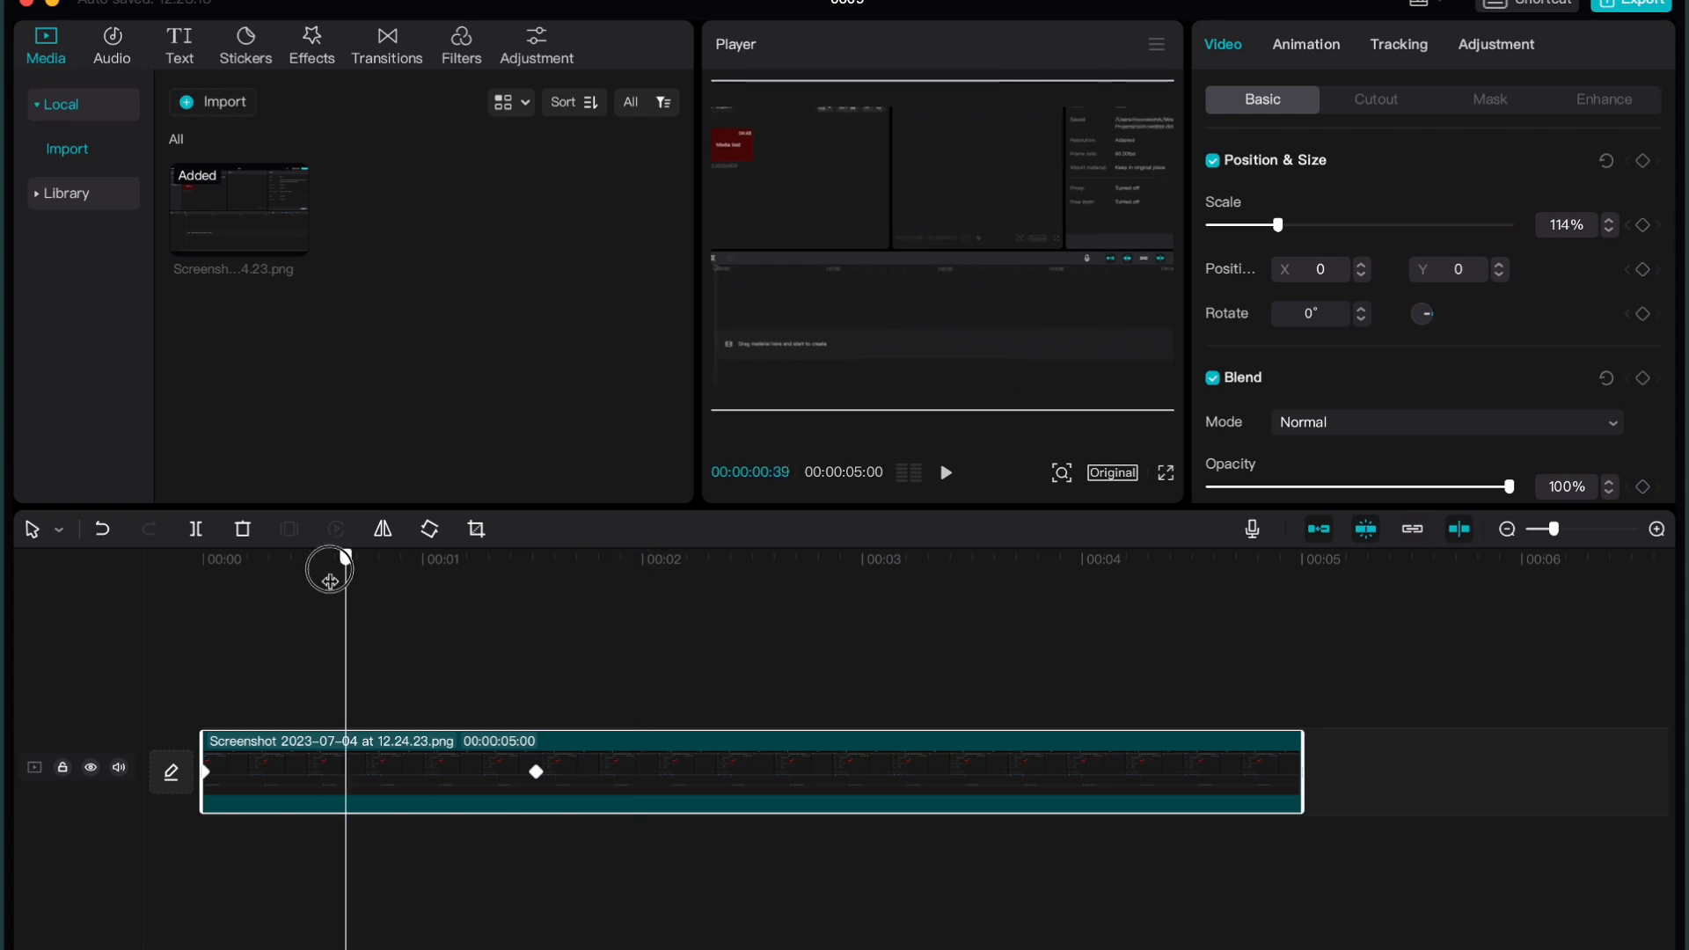
drag(328, 569, 297, 569)
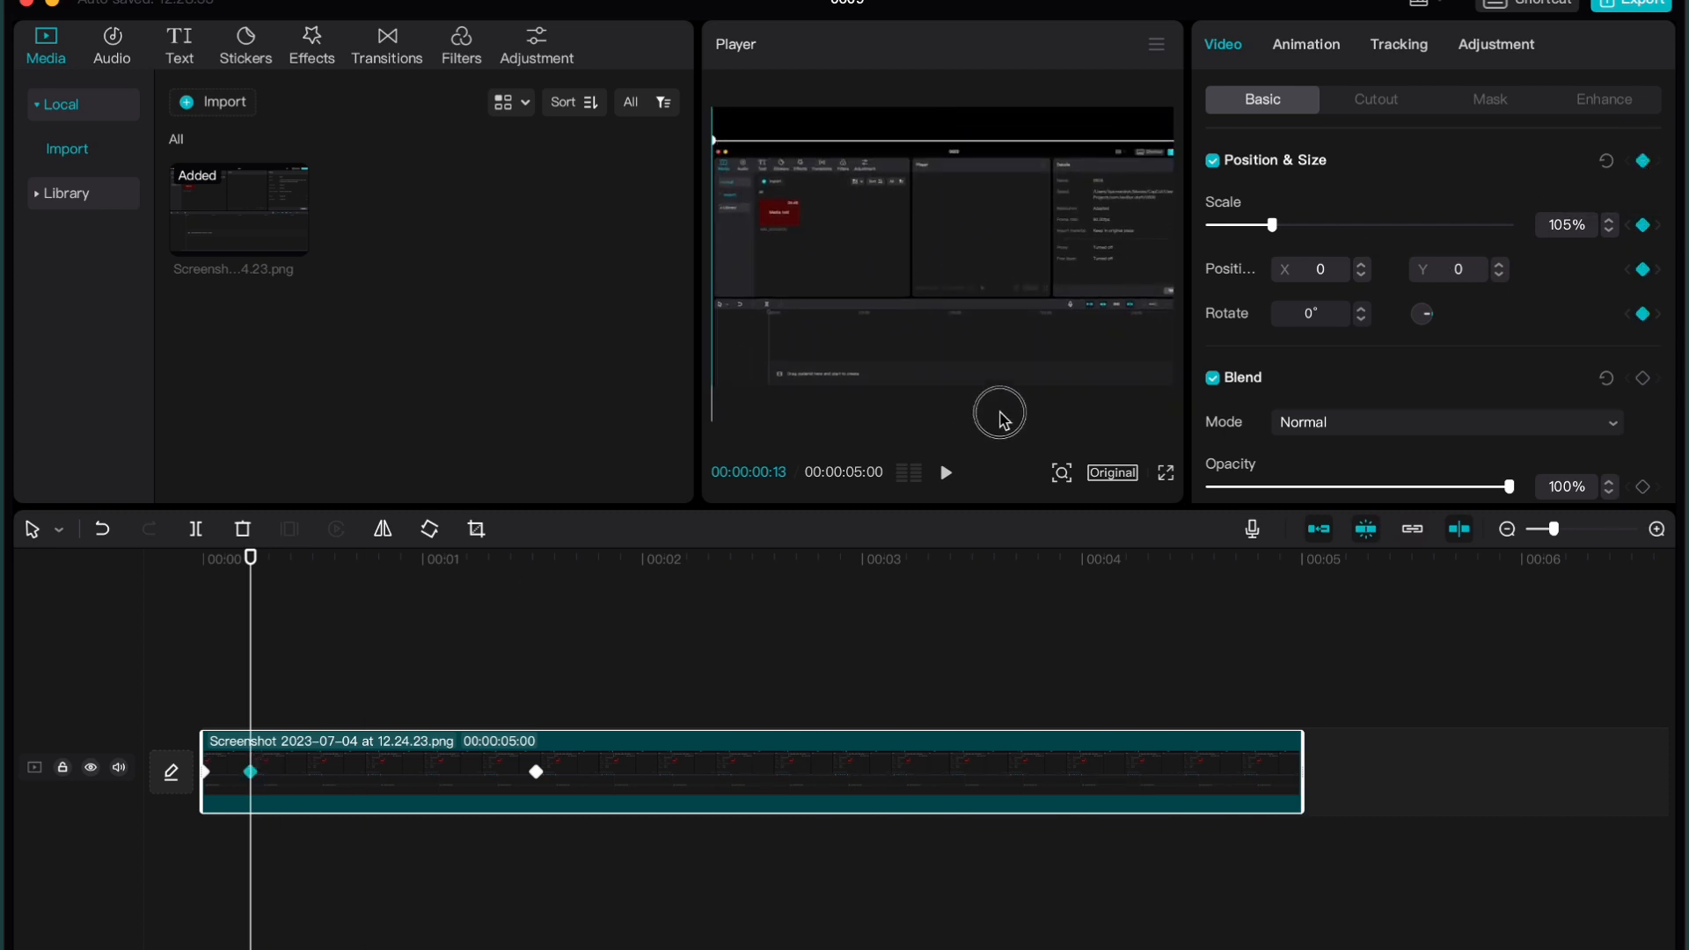
drag(1272, 225, 1308, 224)
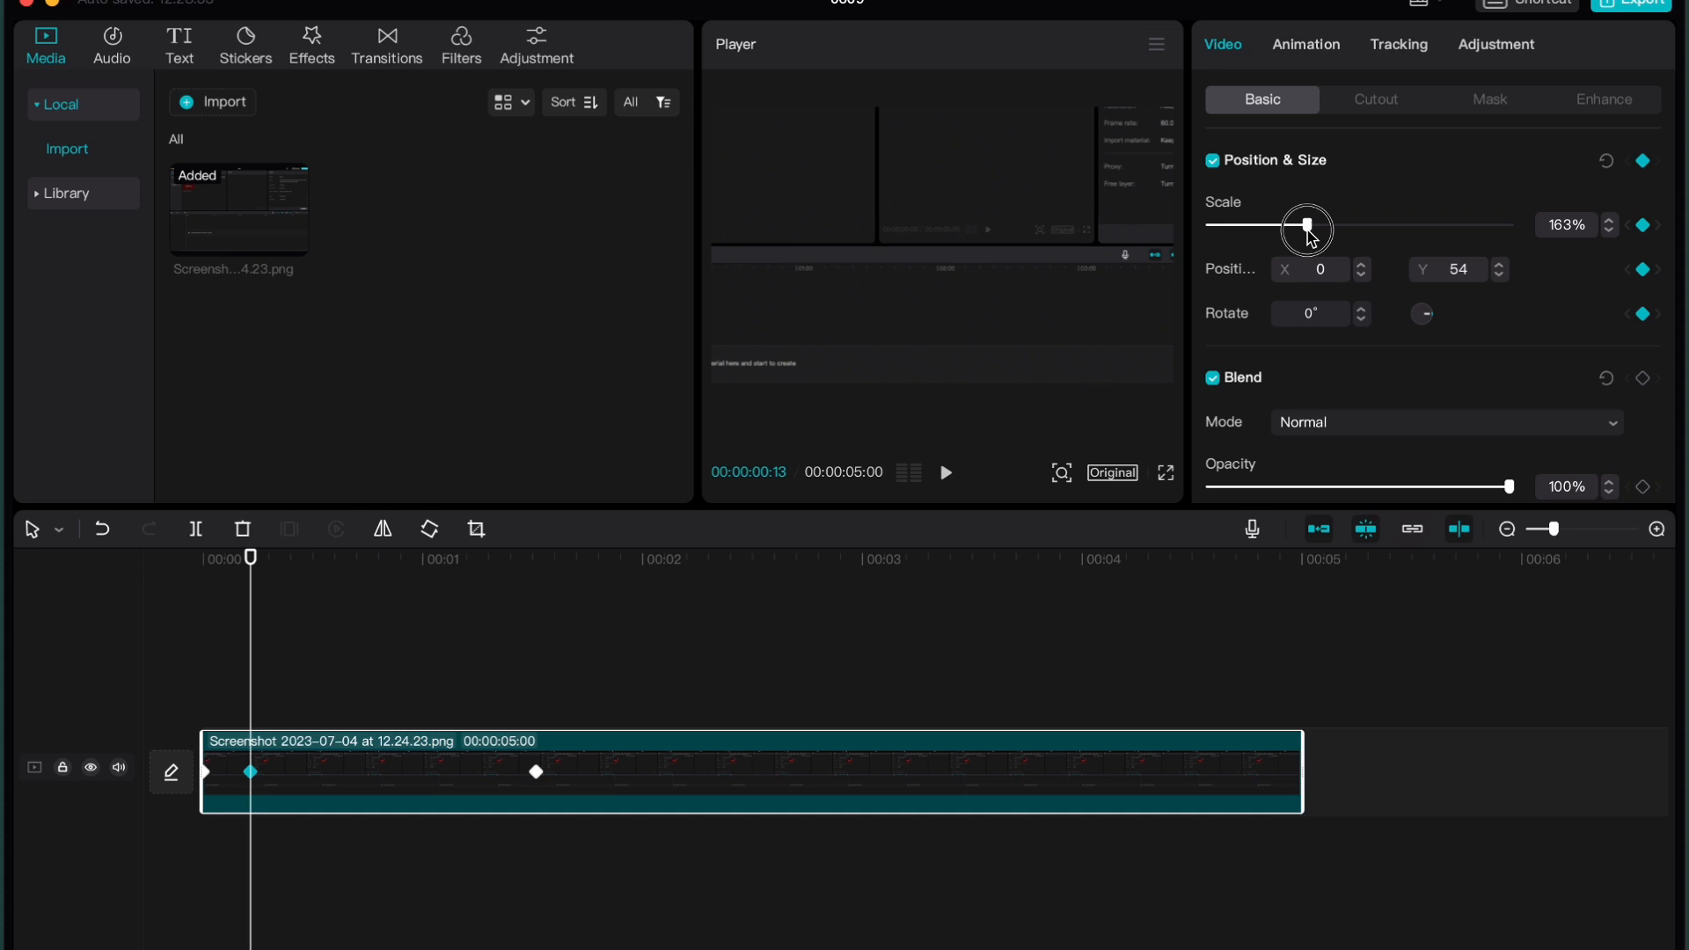
drag(1306, 224, 1300, 225)
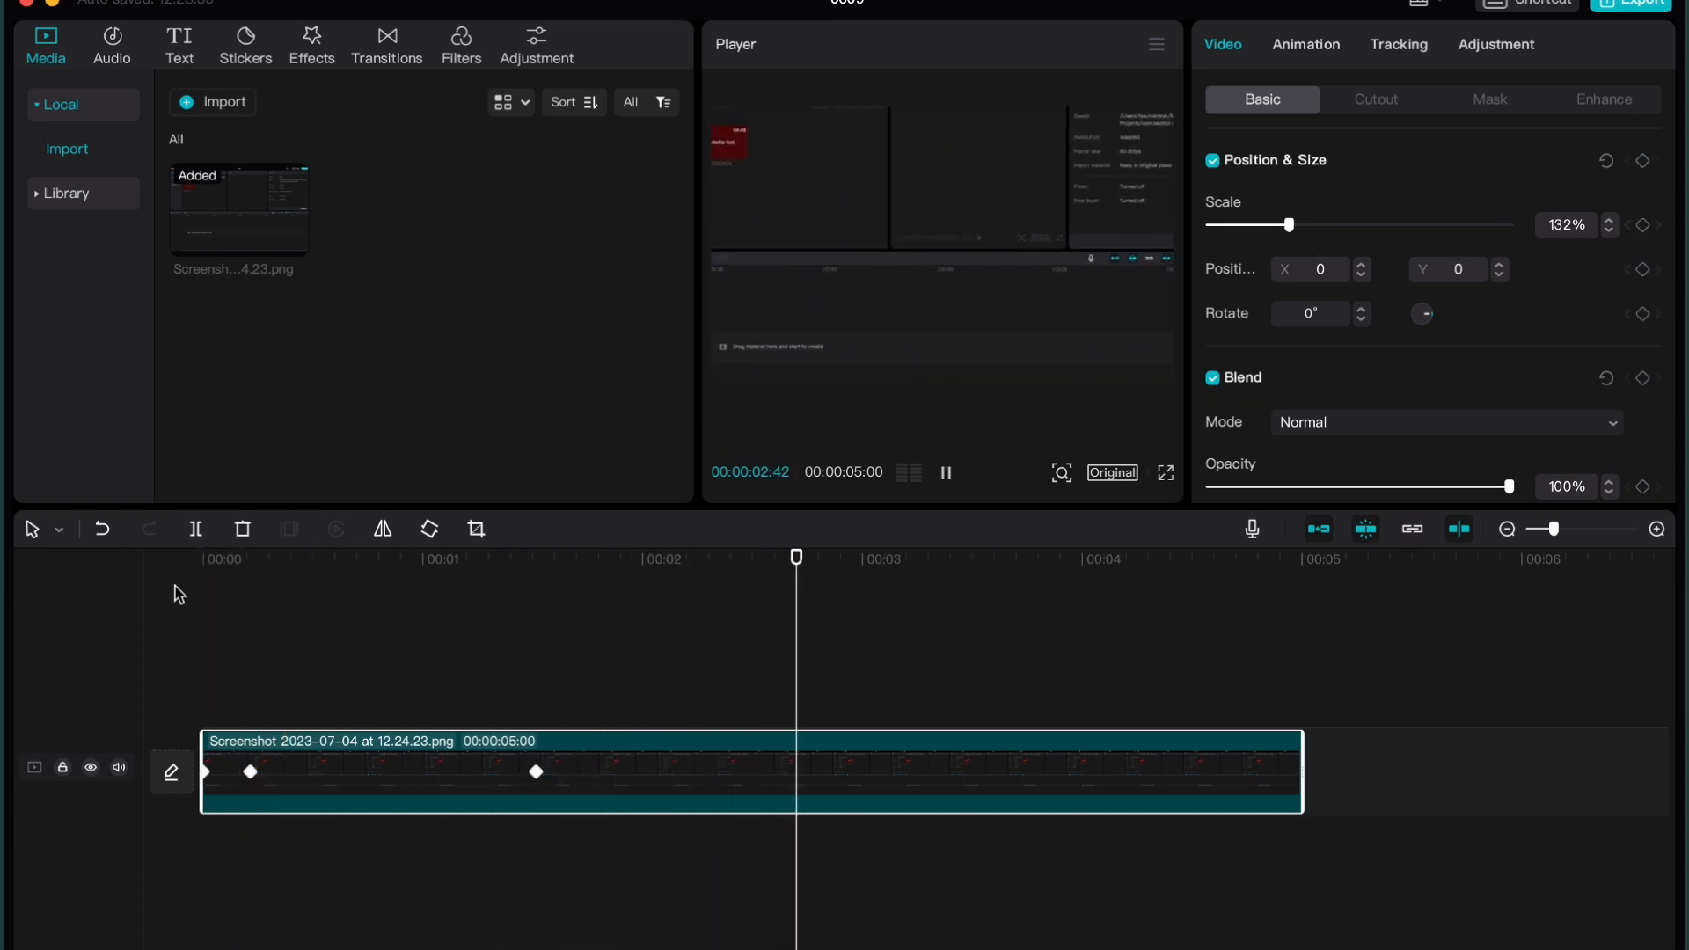
click(944, 471)
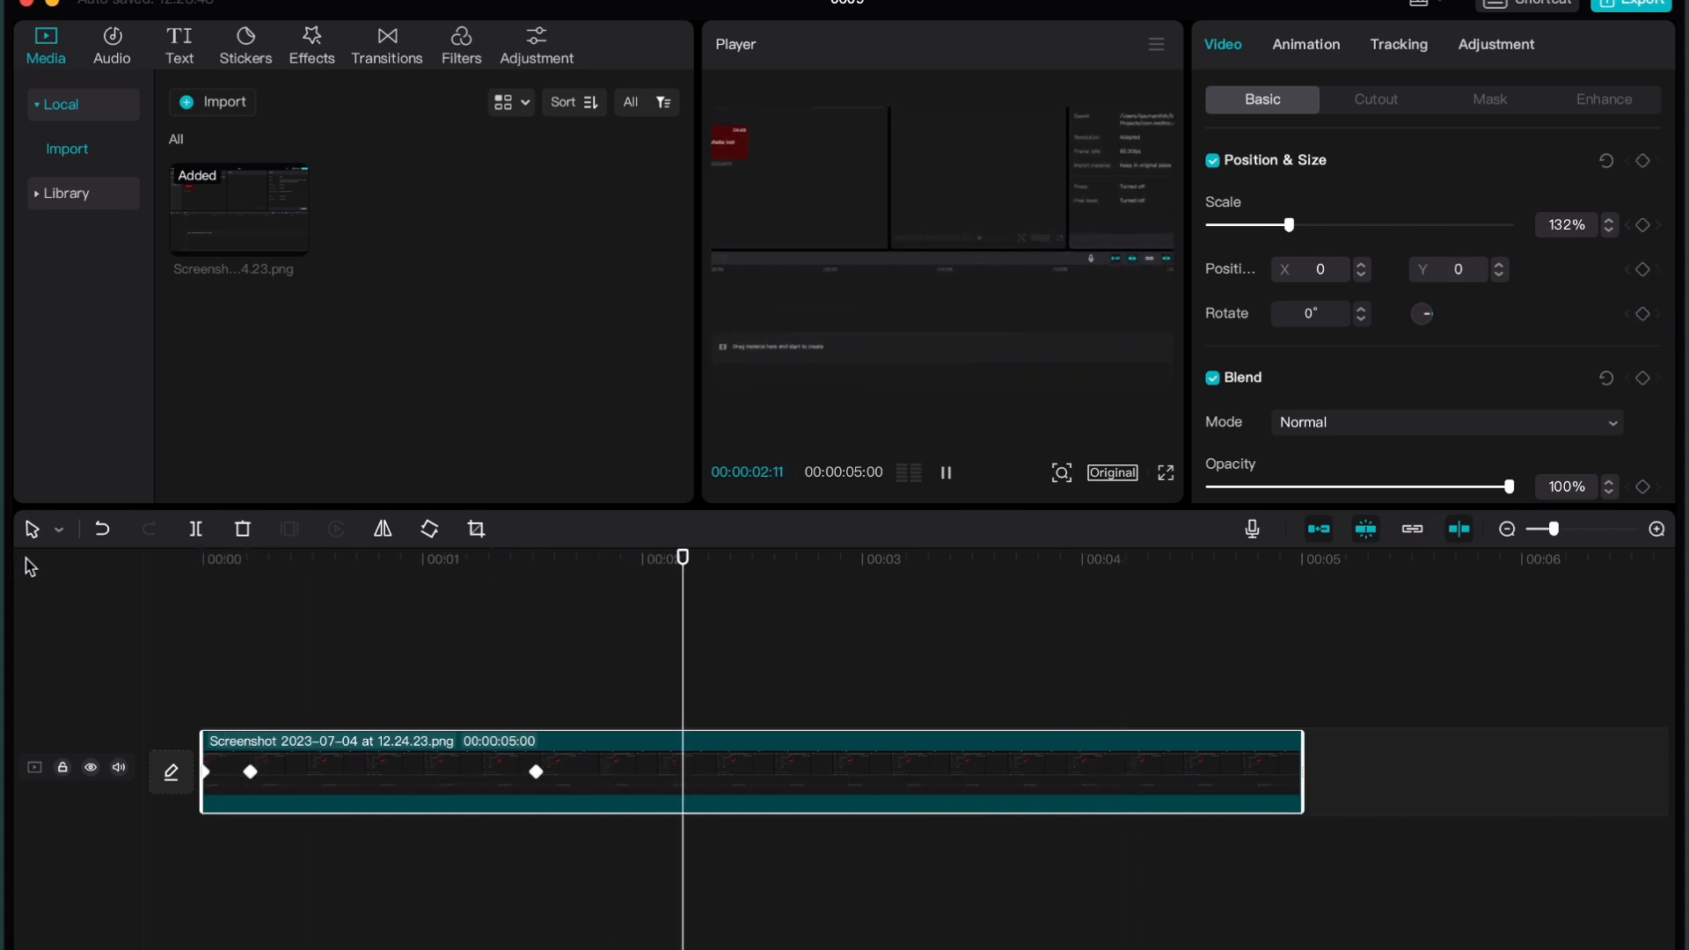
click(945, 471)
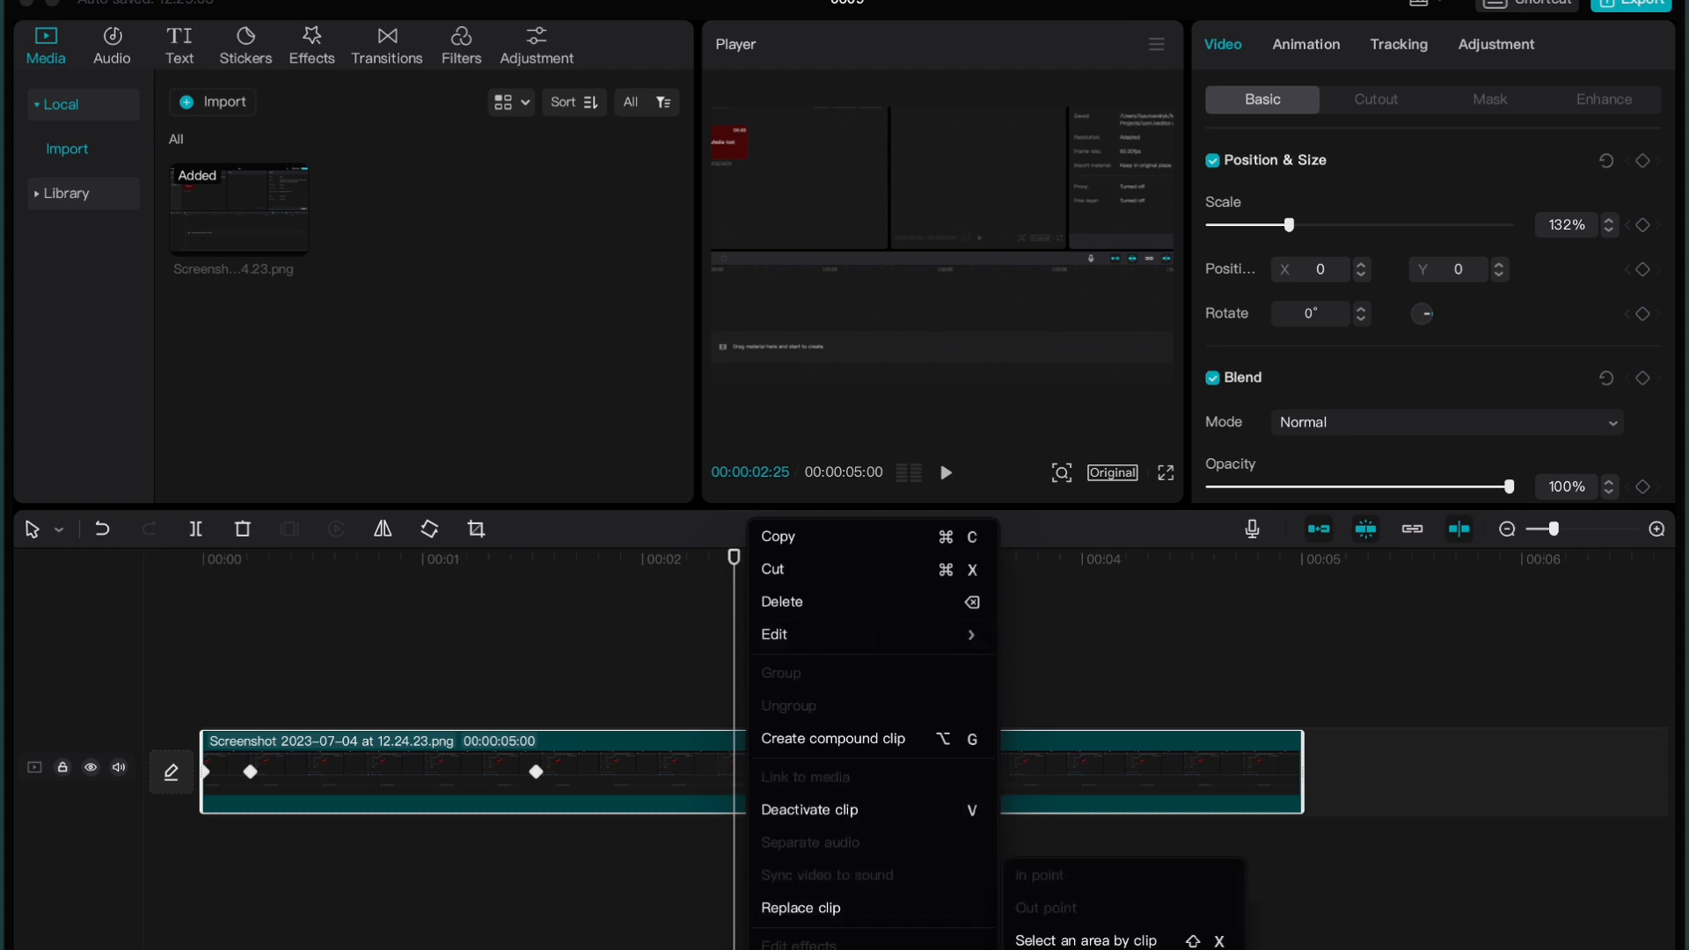
mouse_move(813, 887)
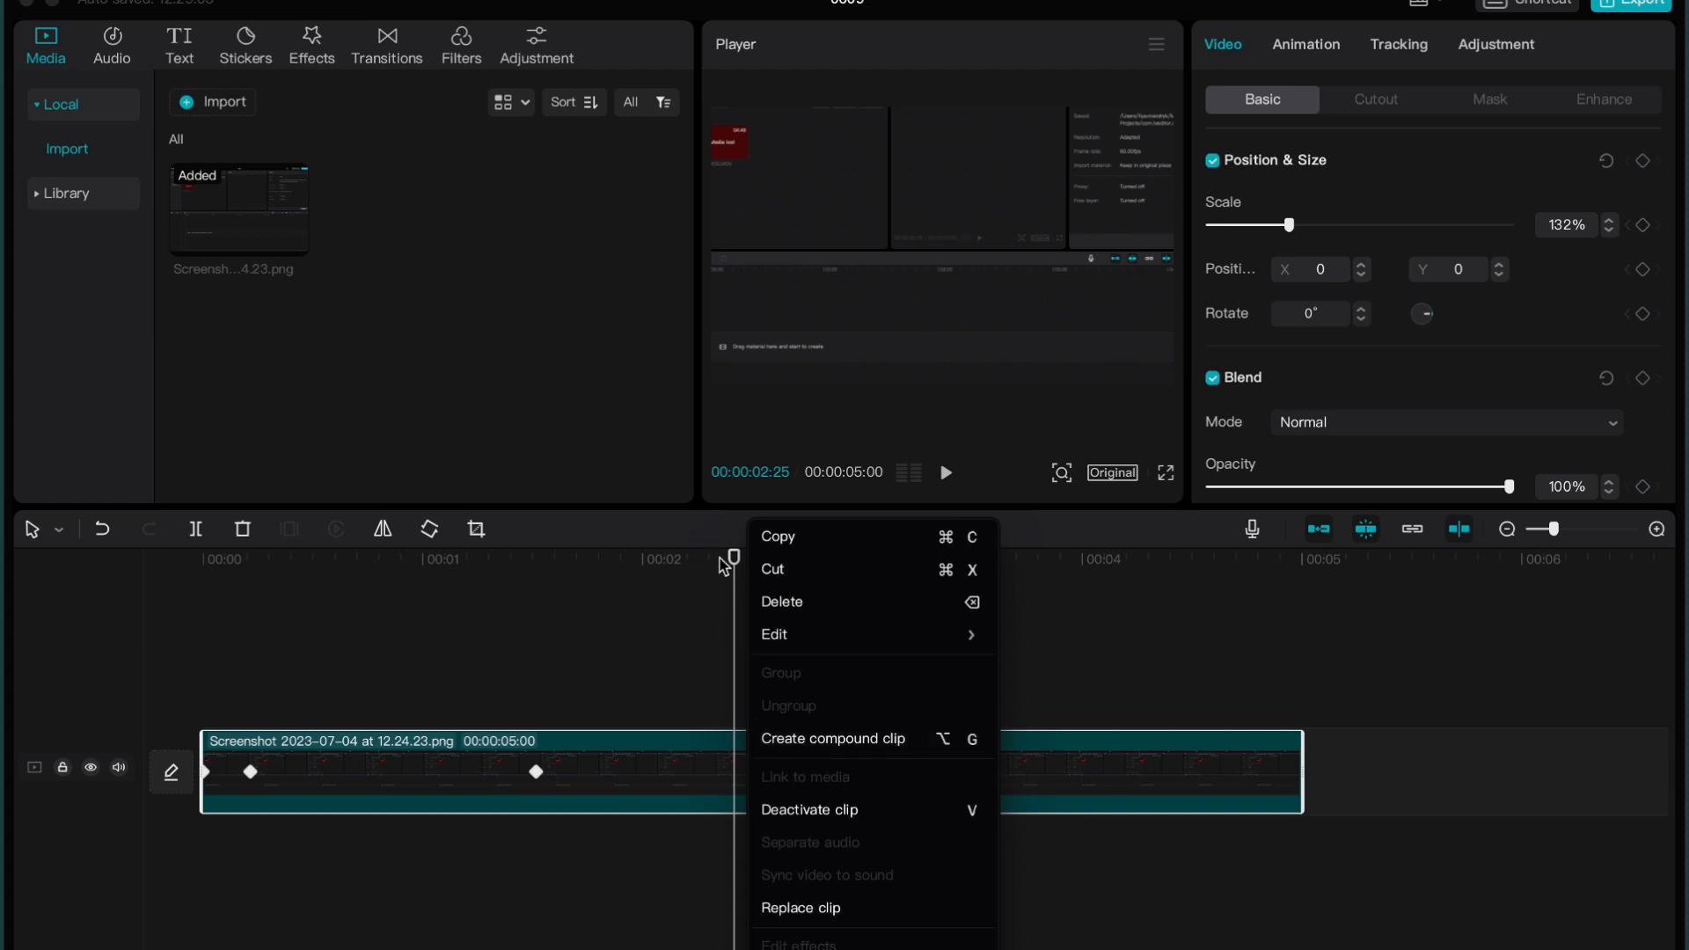
click(840, 557)
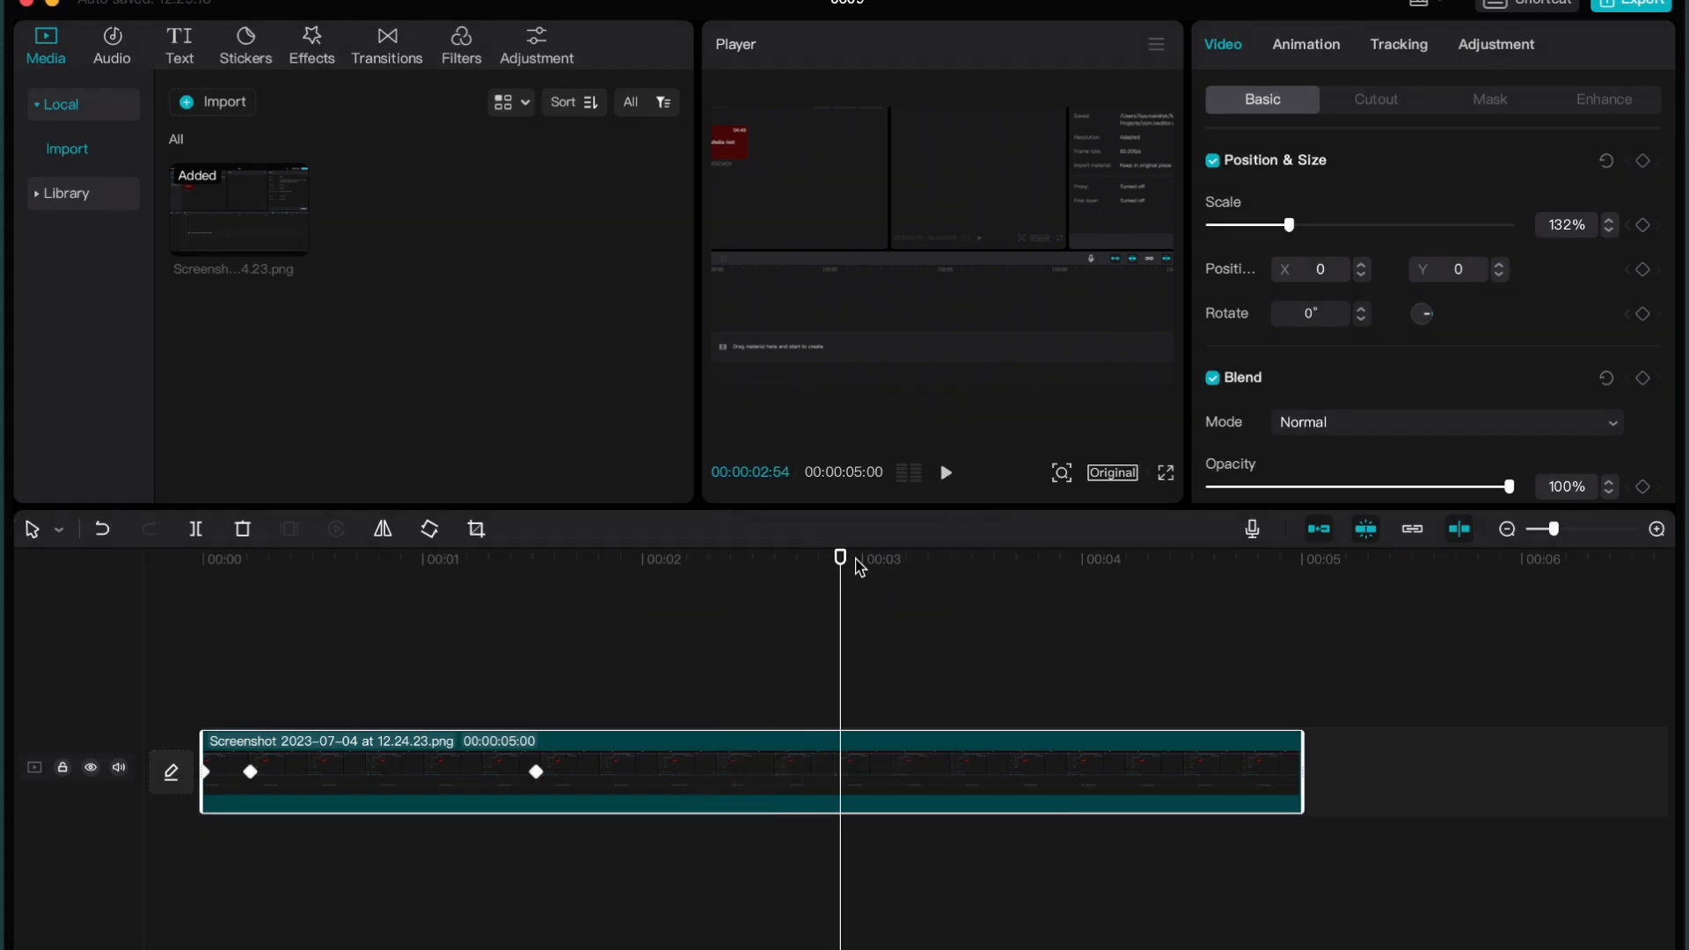
click(945, 472)
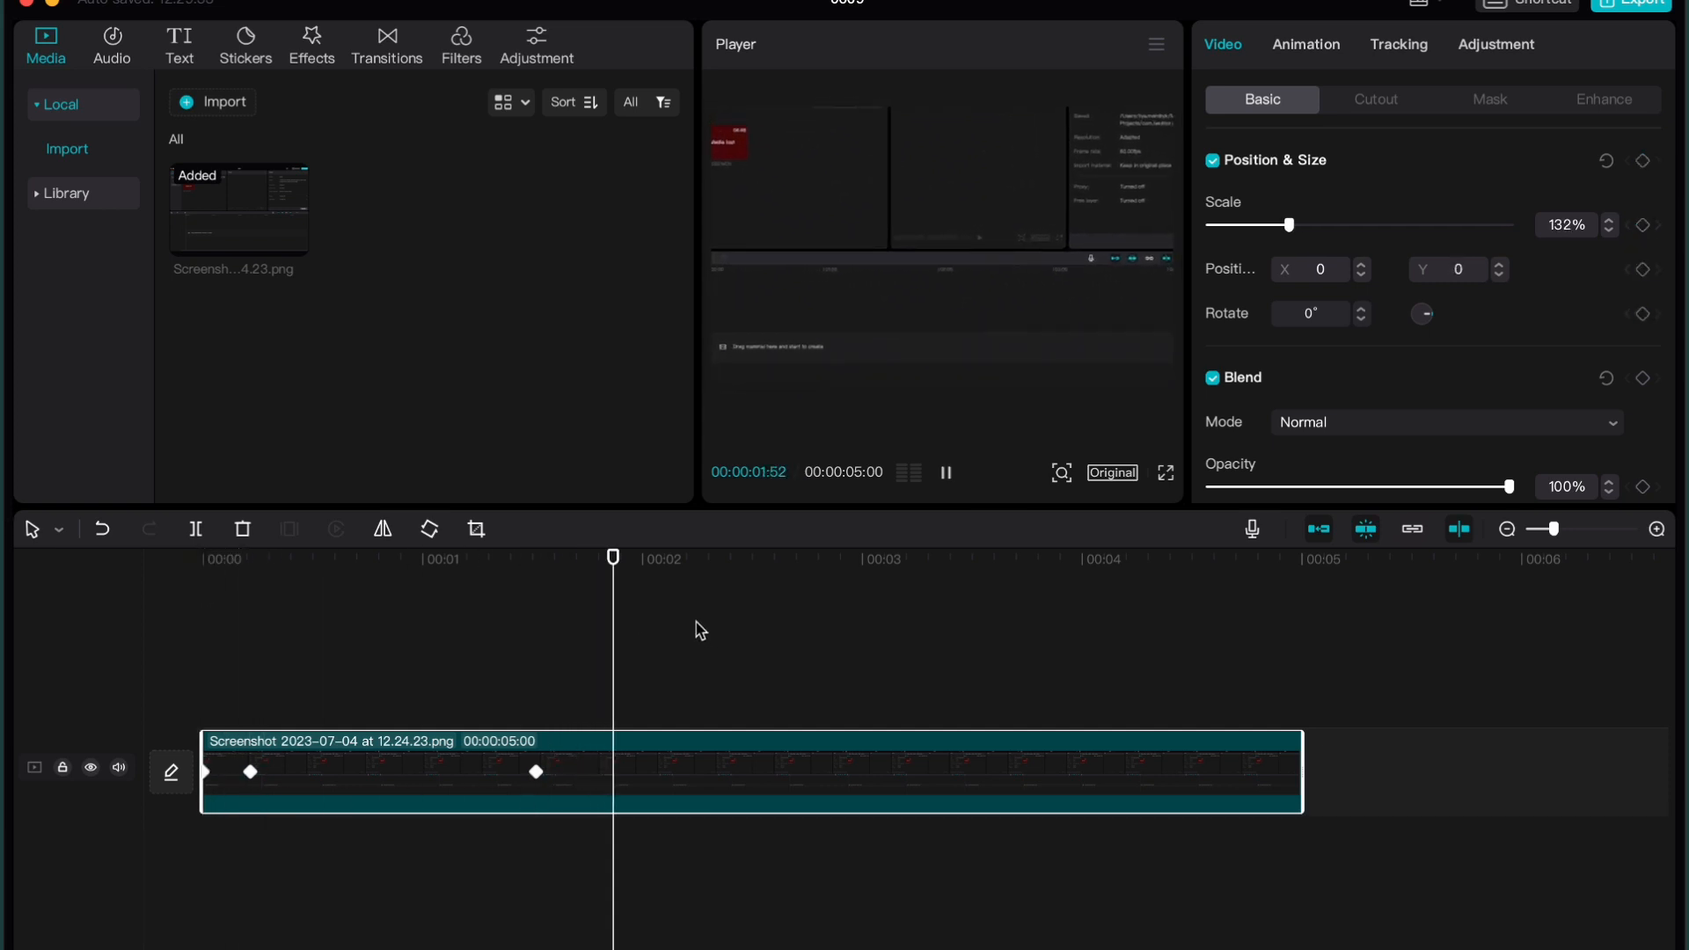
click(945, 471)
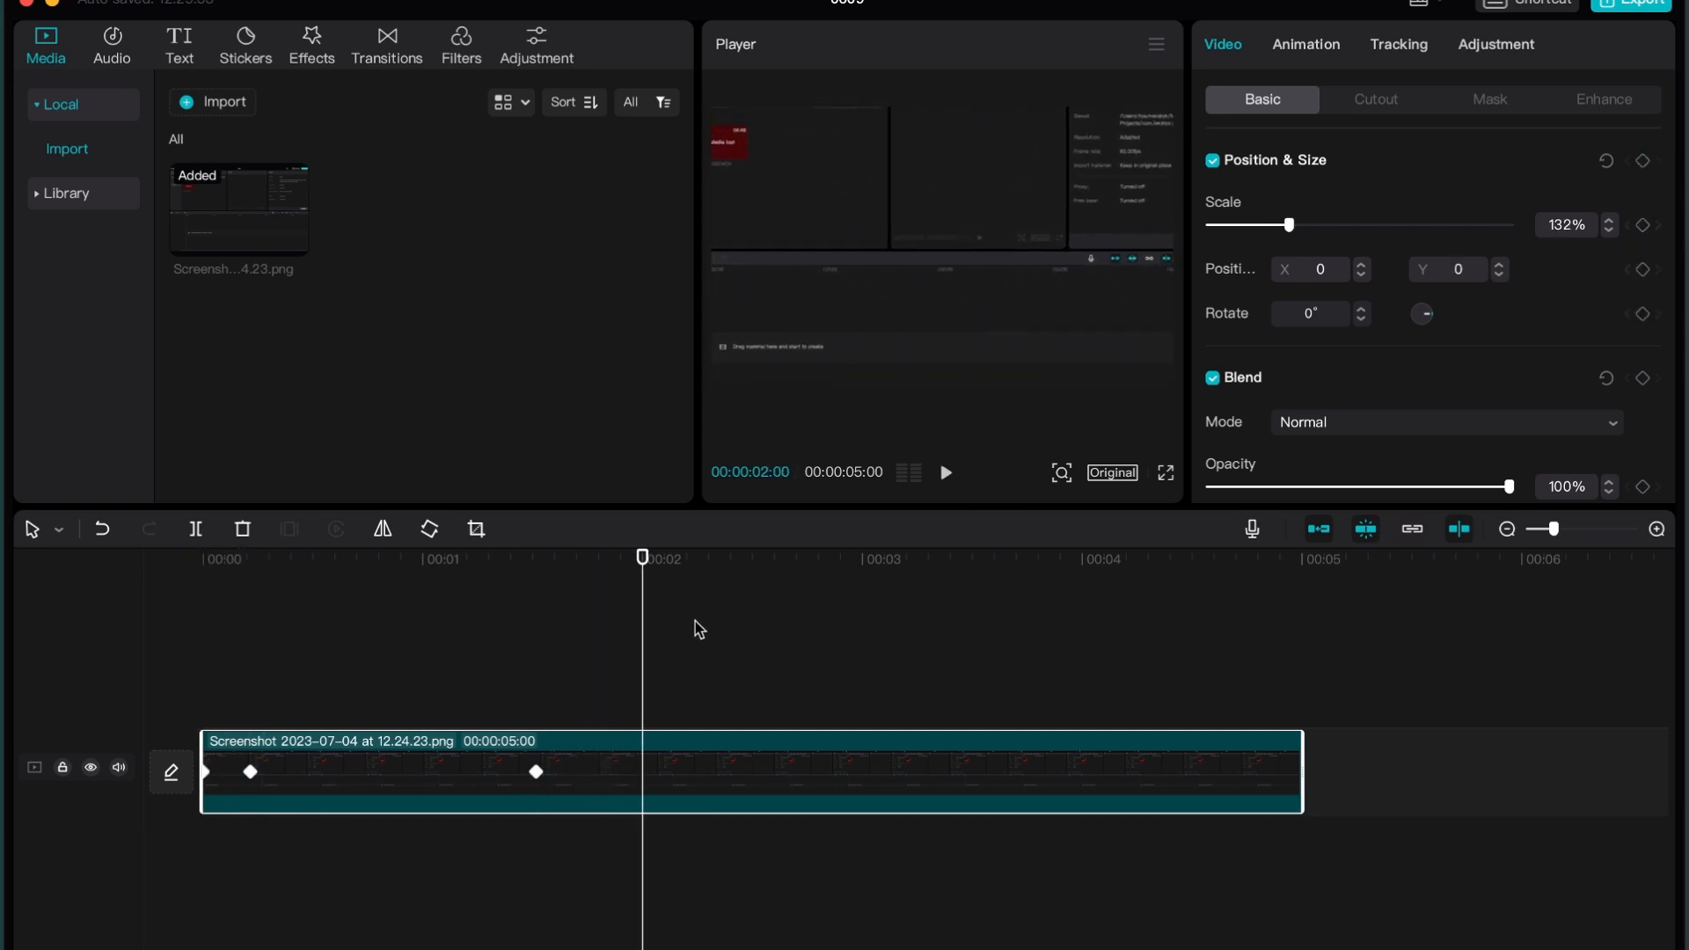